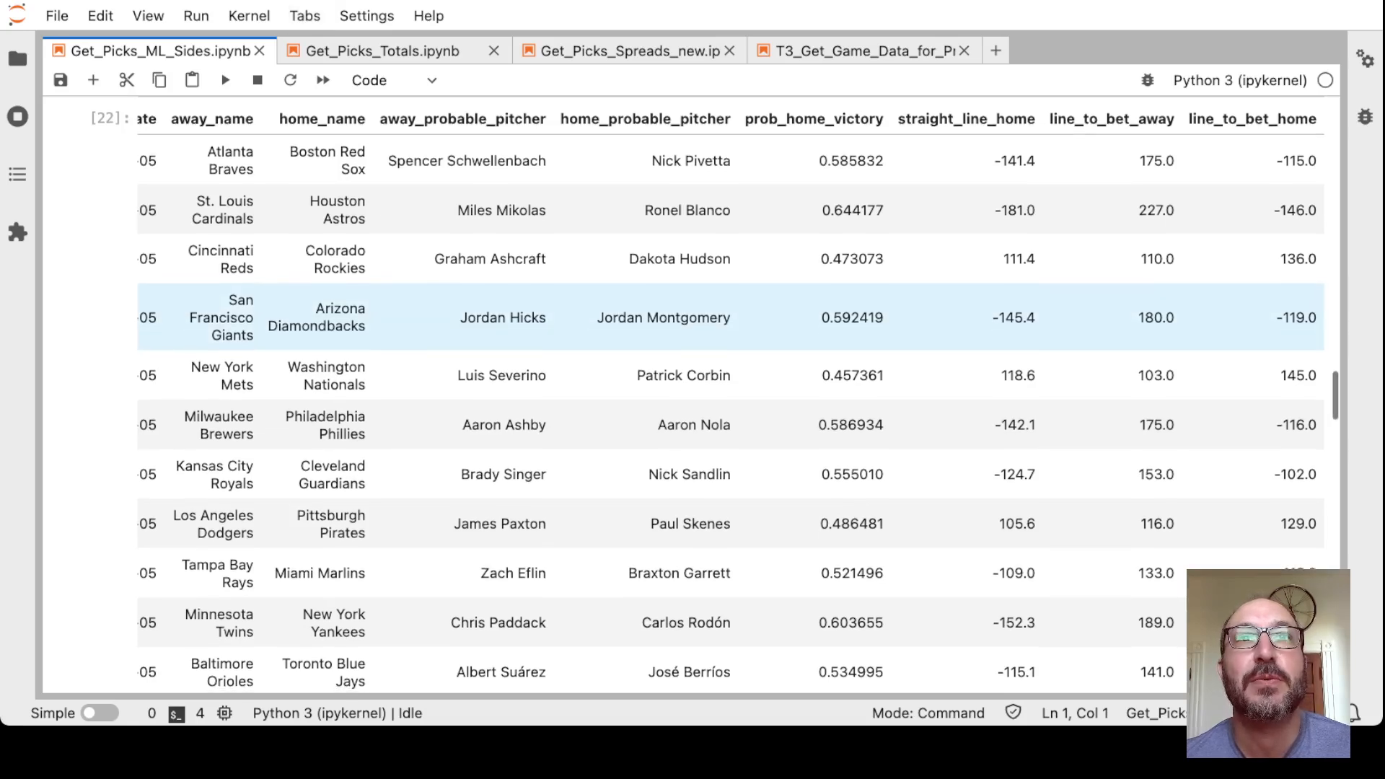
Scroll down the WagerTalk June 5 MLB moneyline board to compare sportsbook prices
scroll(down, 3)
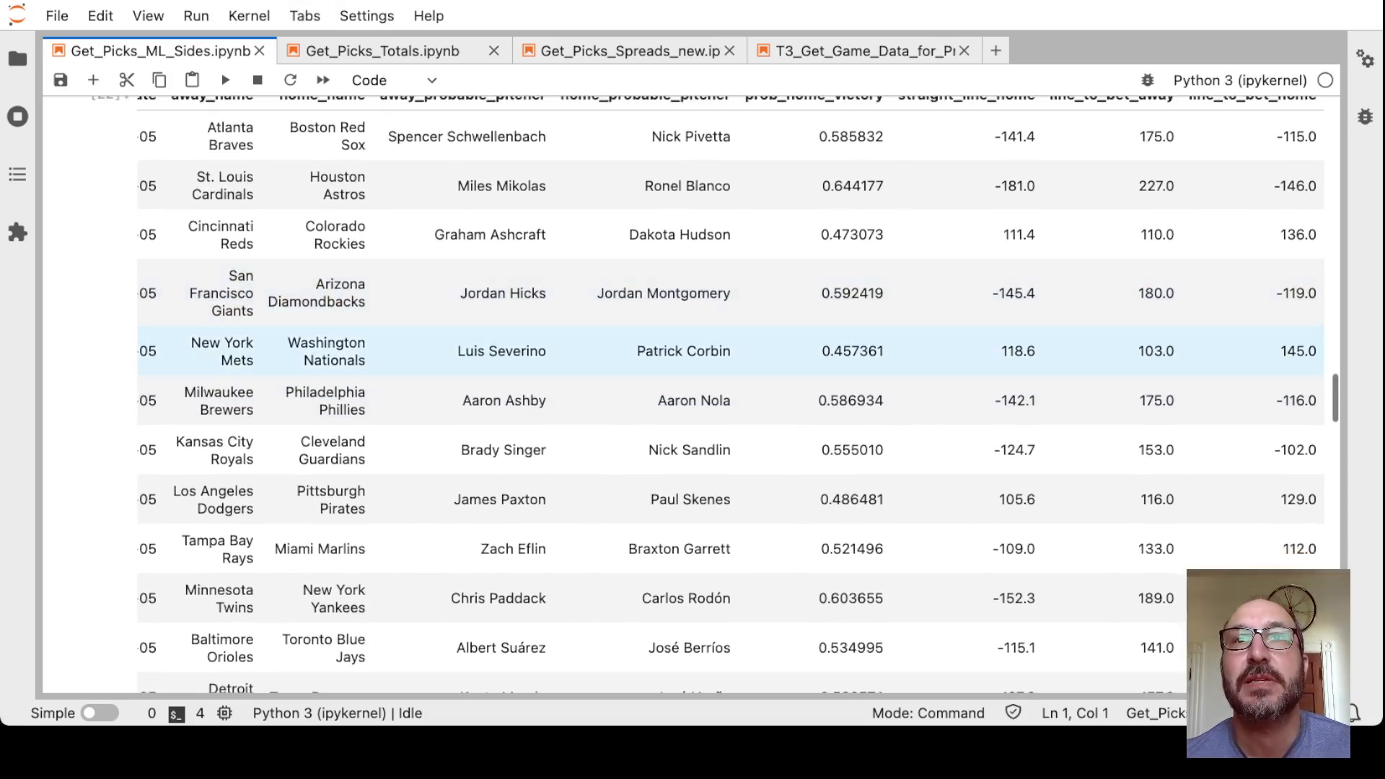
scroll(down, 3)
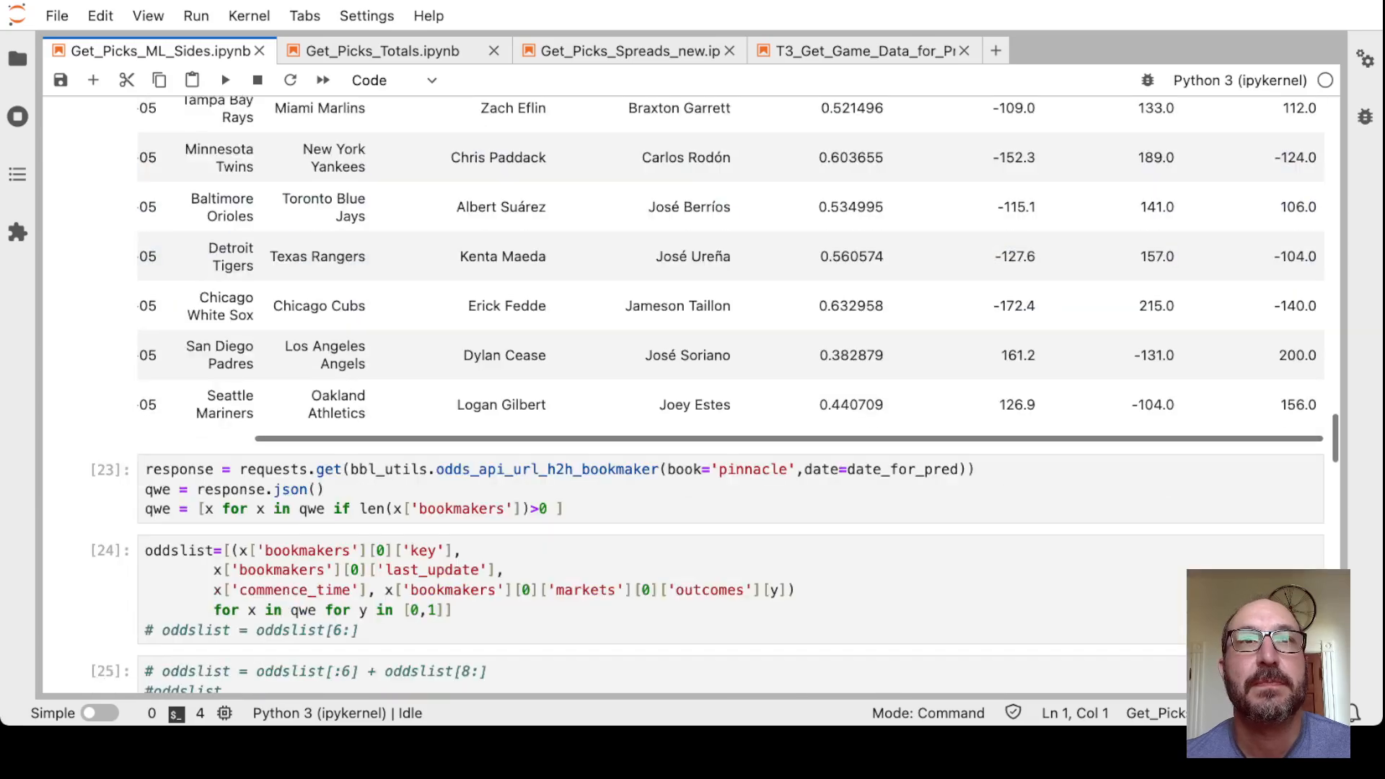
scroll(down, 3)
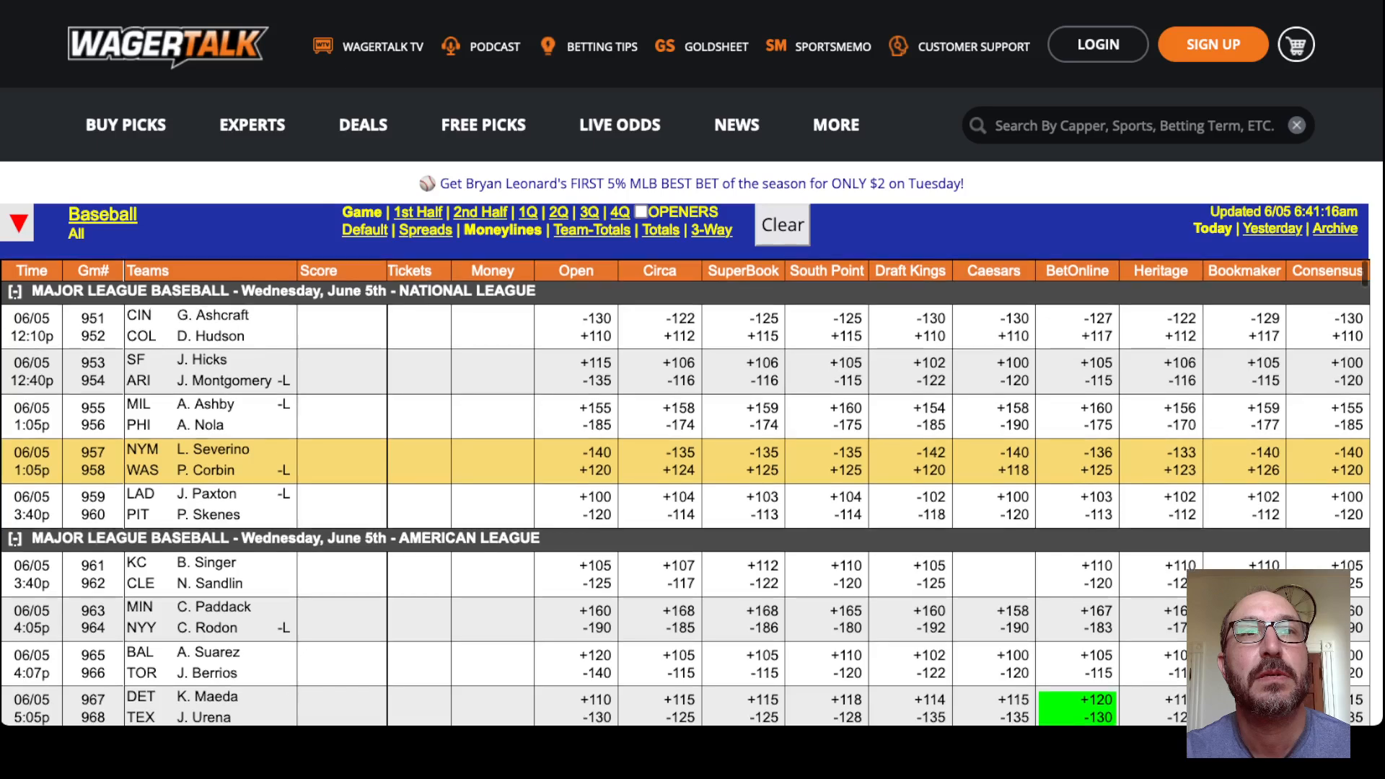
scroll(down, 3)
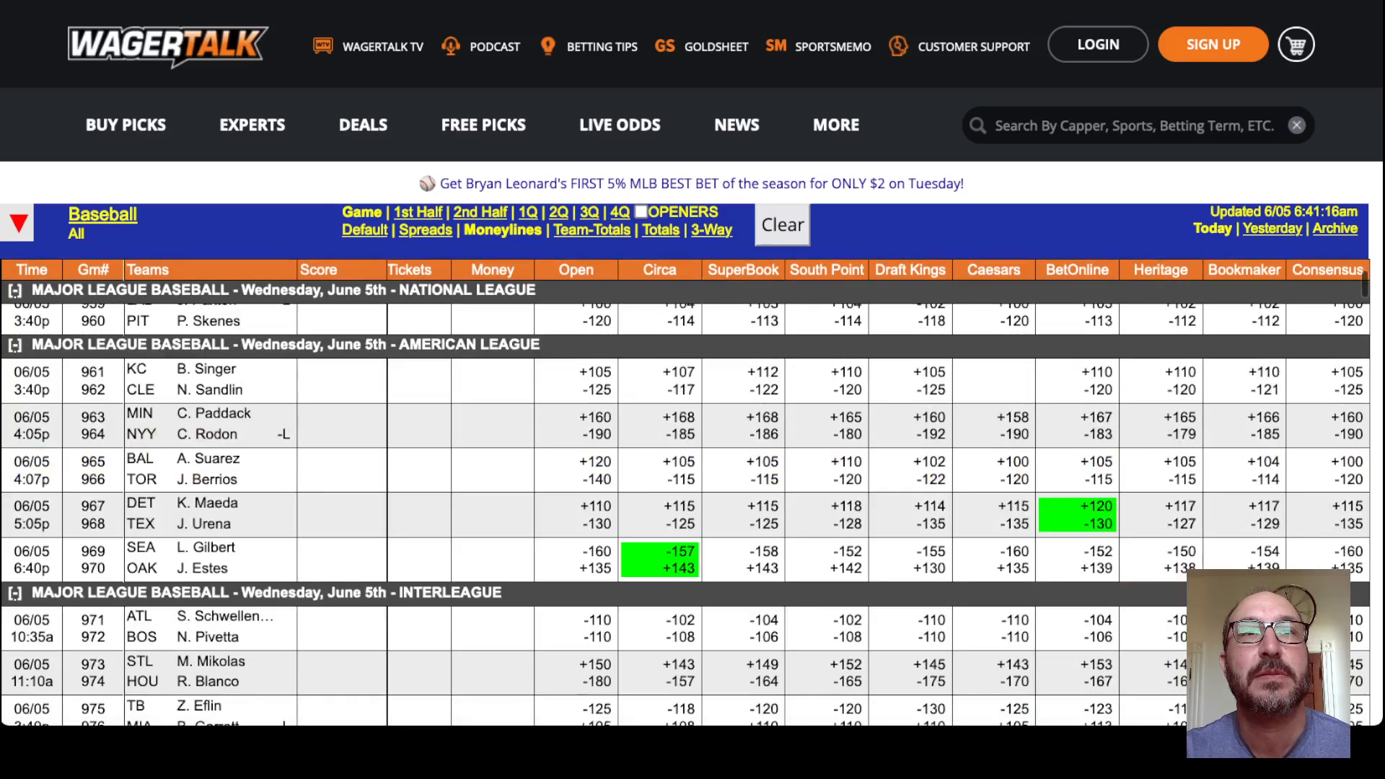
scroll(down, 3)
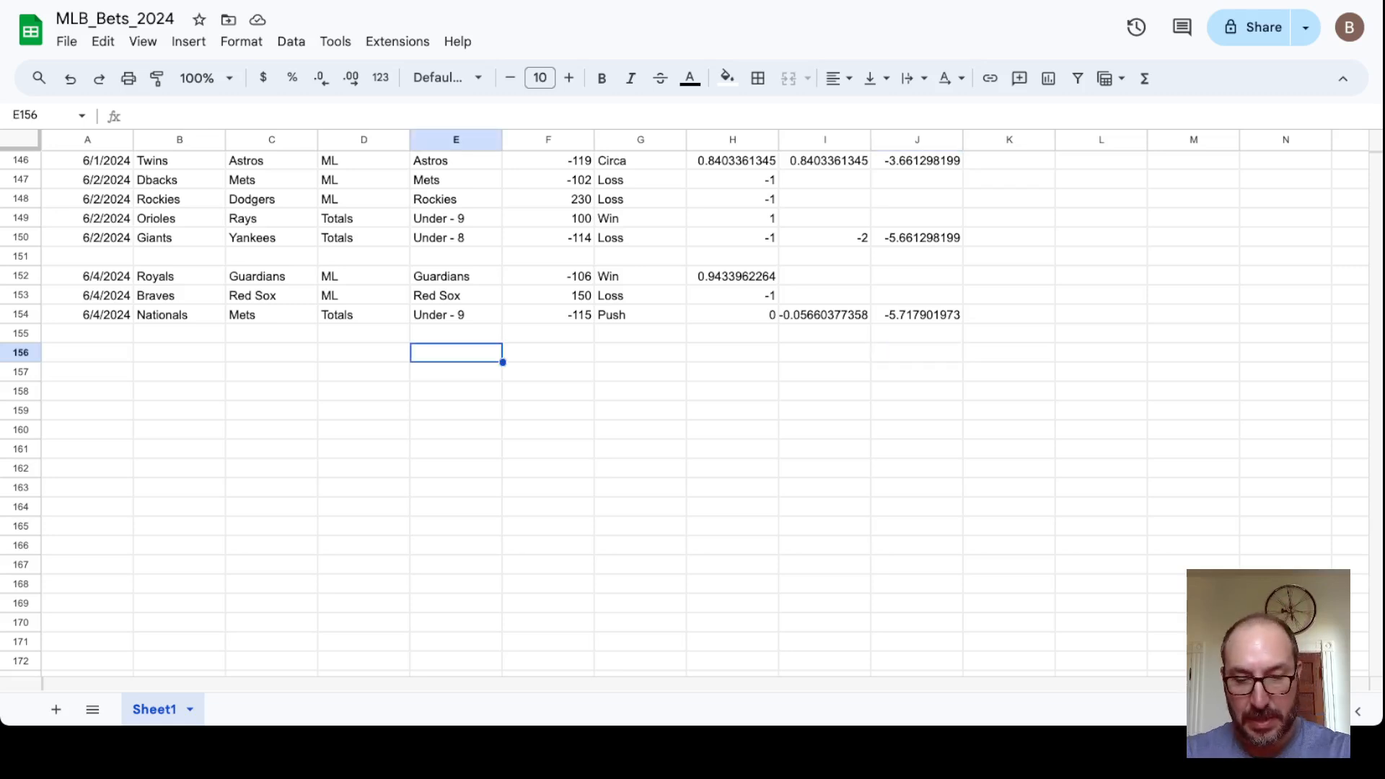
Enter the Diamondbacks pick in E156 with its -11x moneyline price in F156
text(Diamondb)
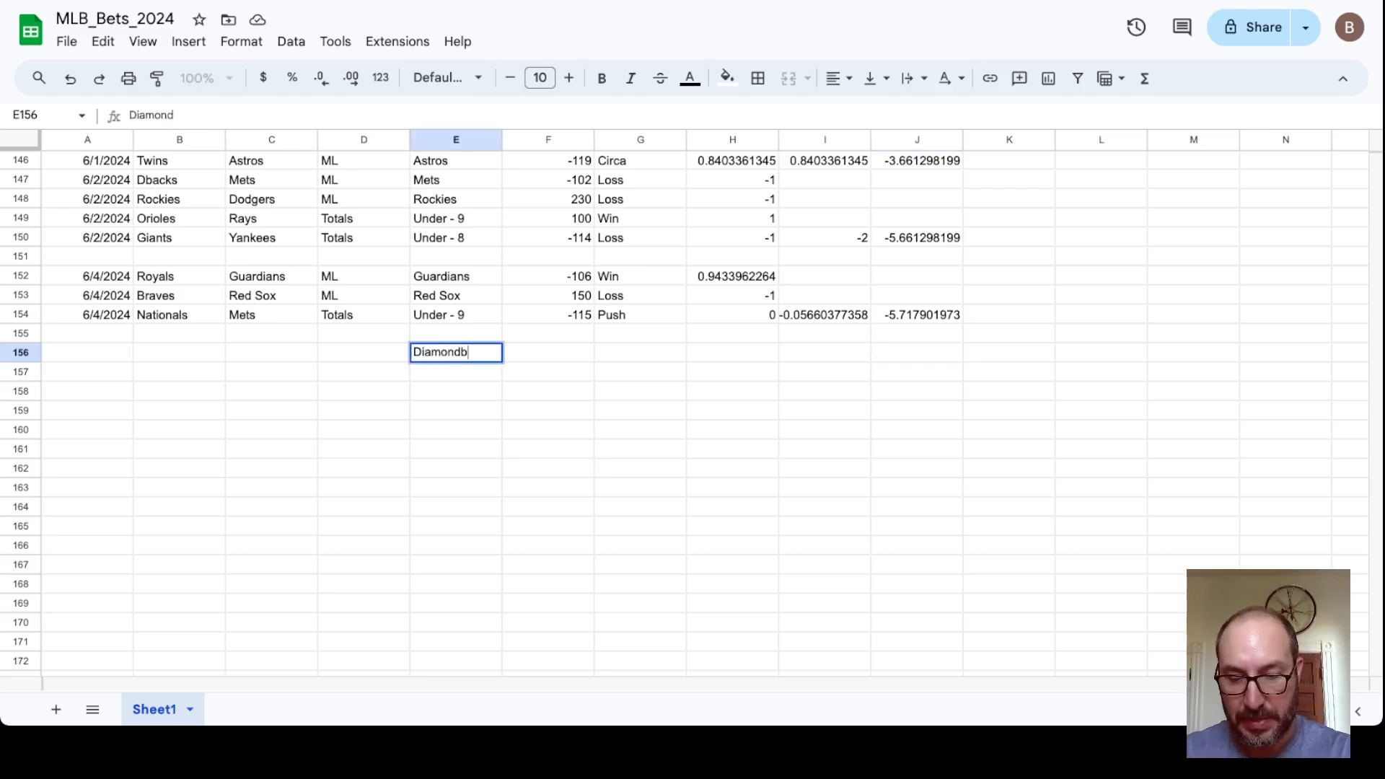
key(Tab)
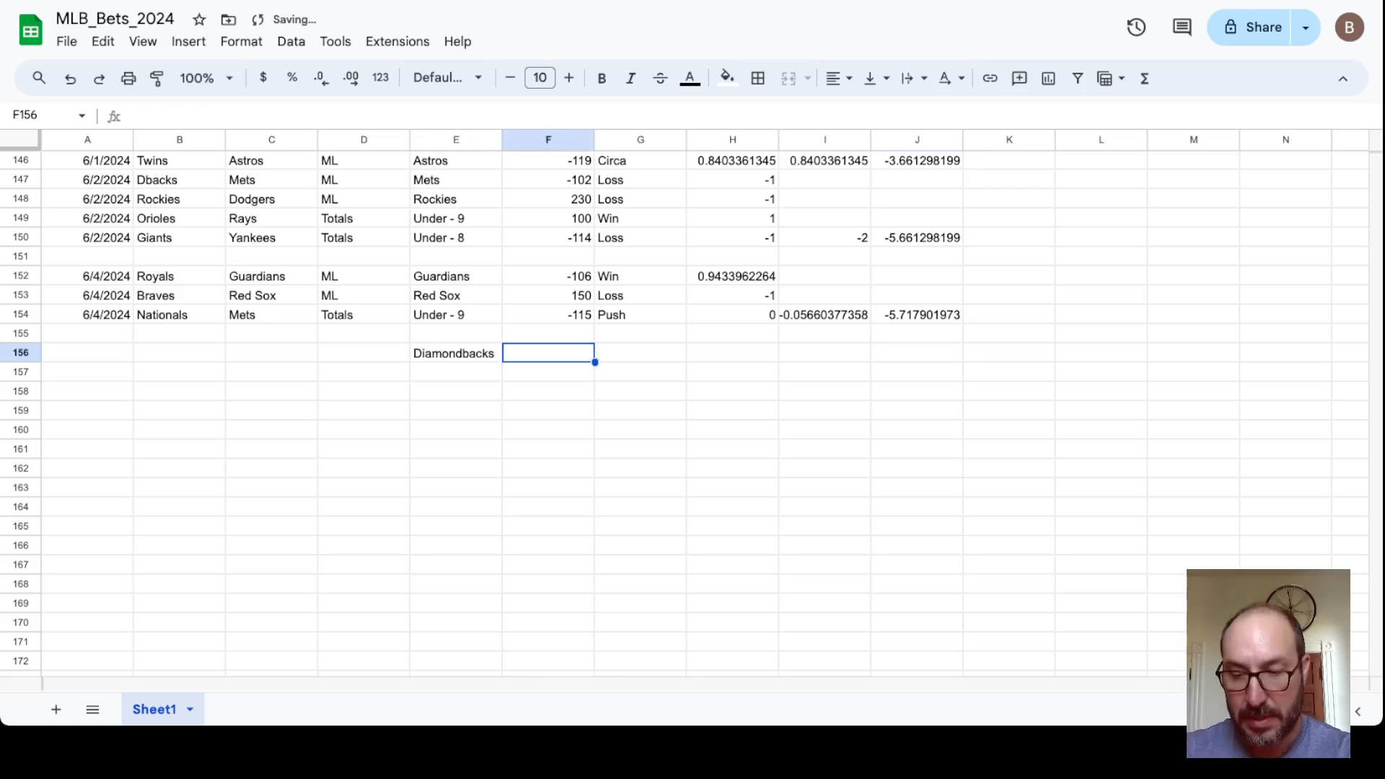
text(-11)
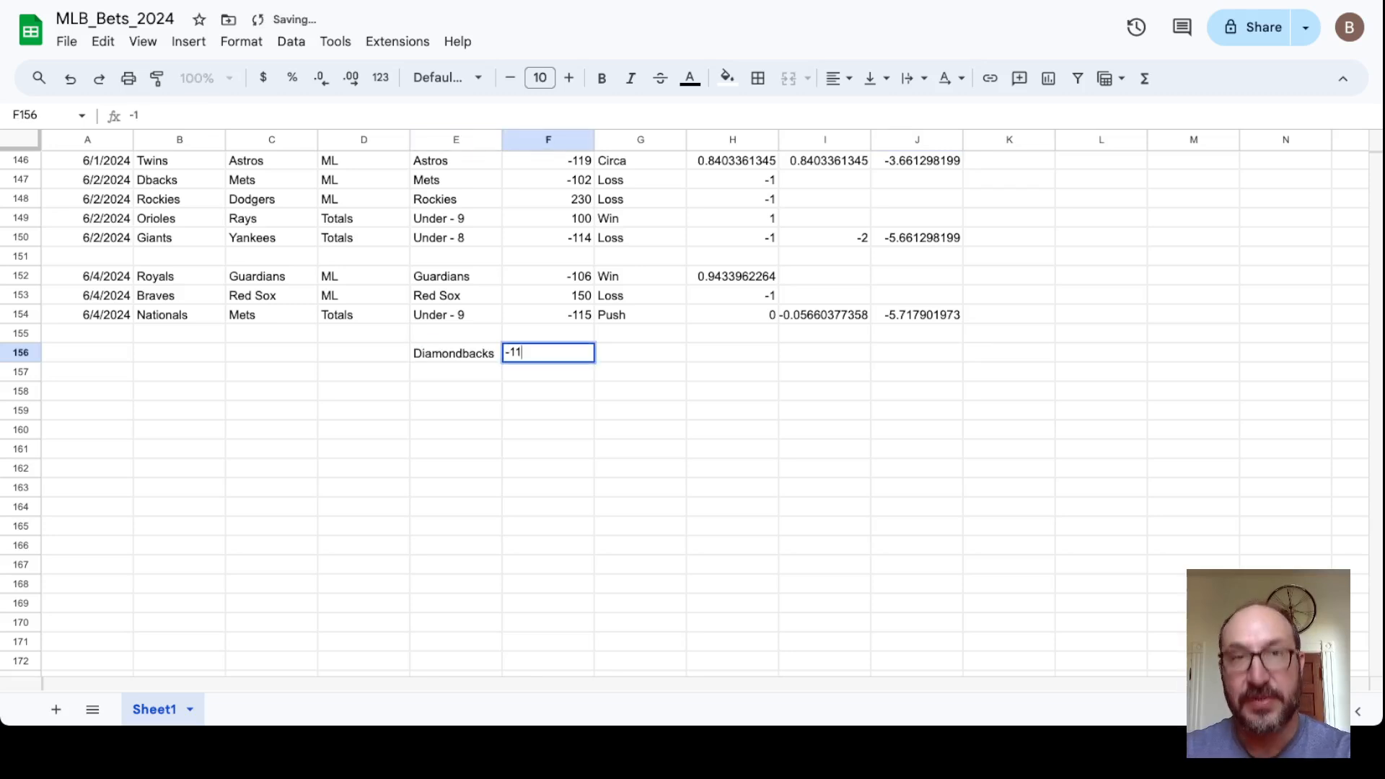
key(enter)
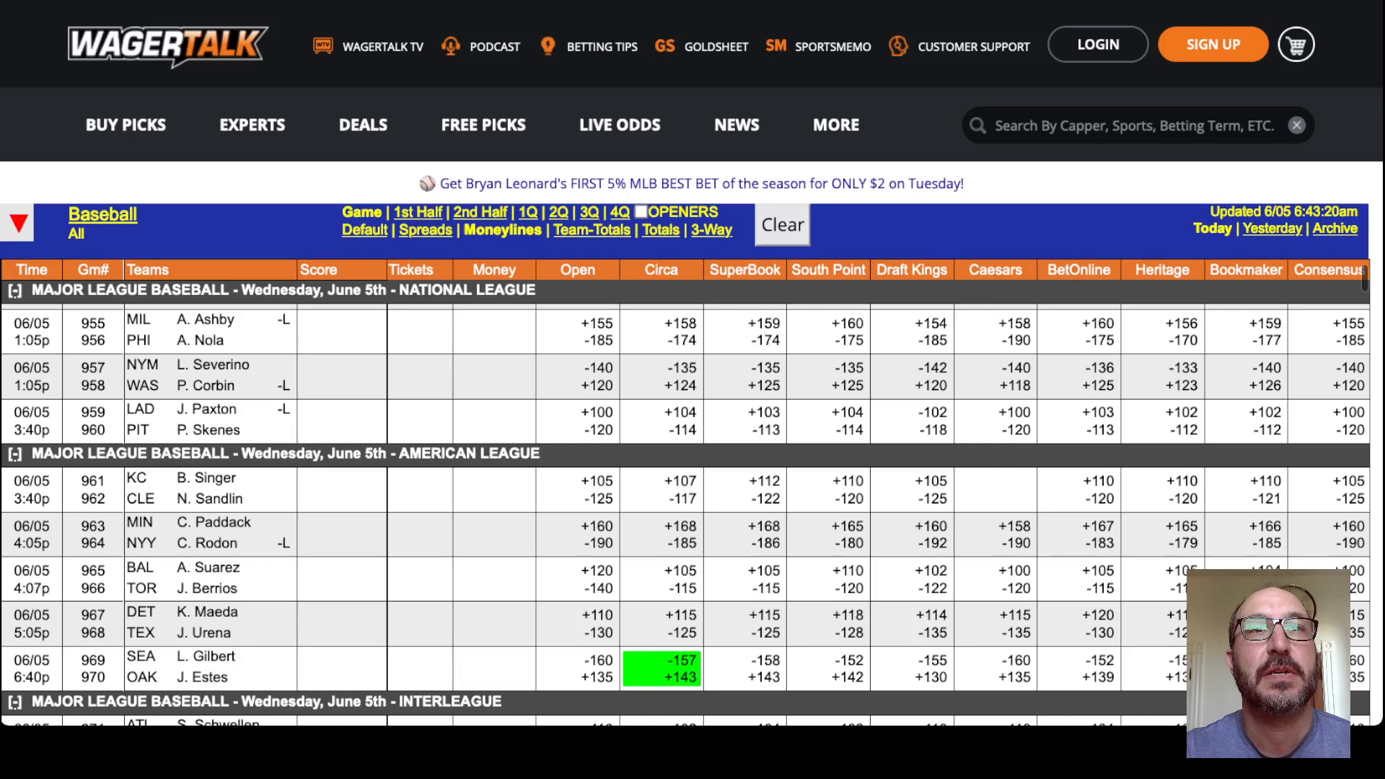
Scroll the WagerTalk moneyline board to recheck the June 5 prices
scroll(down, 3)
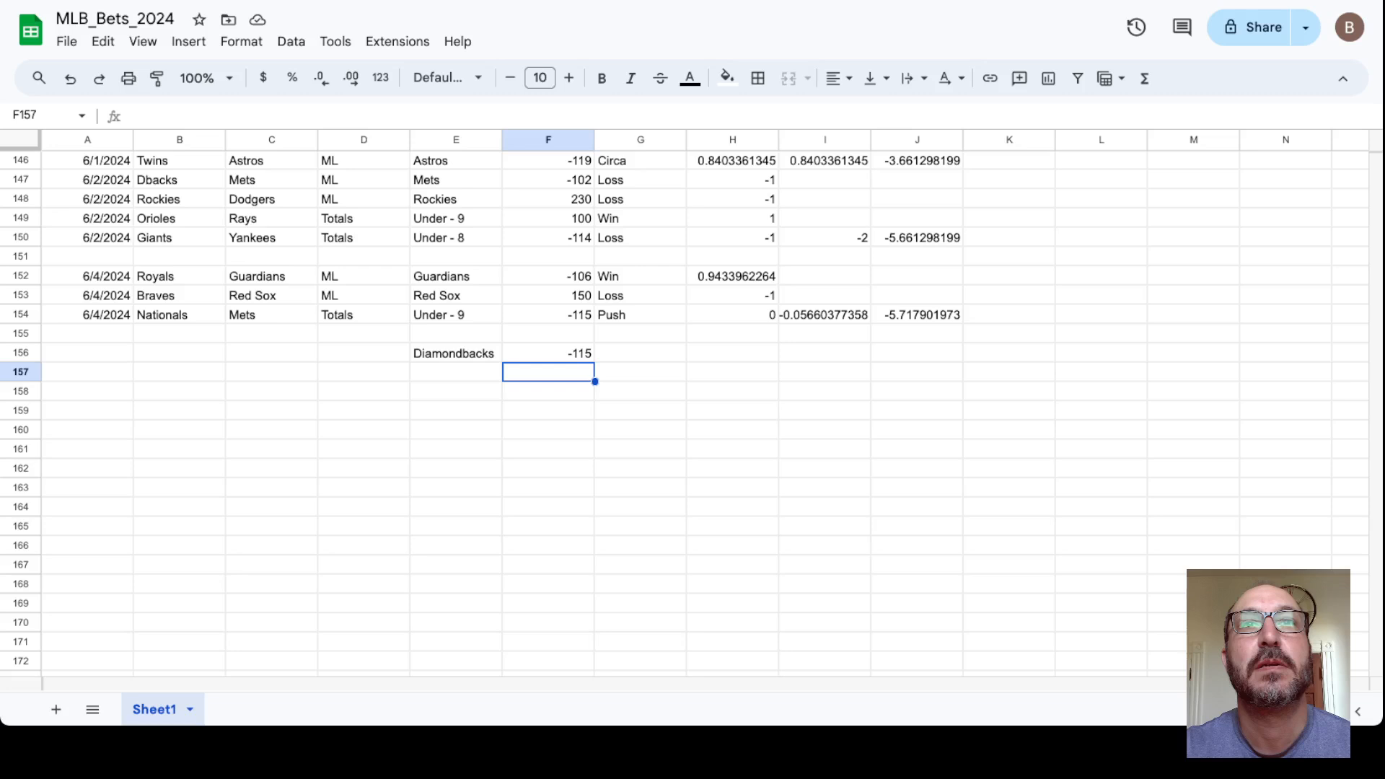
Enter the Marlins pick in E157 with its plus-money price in F157
click(454, 371)
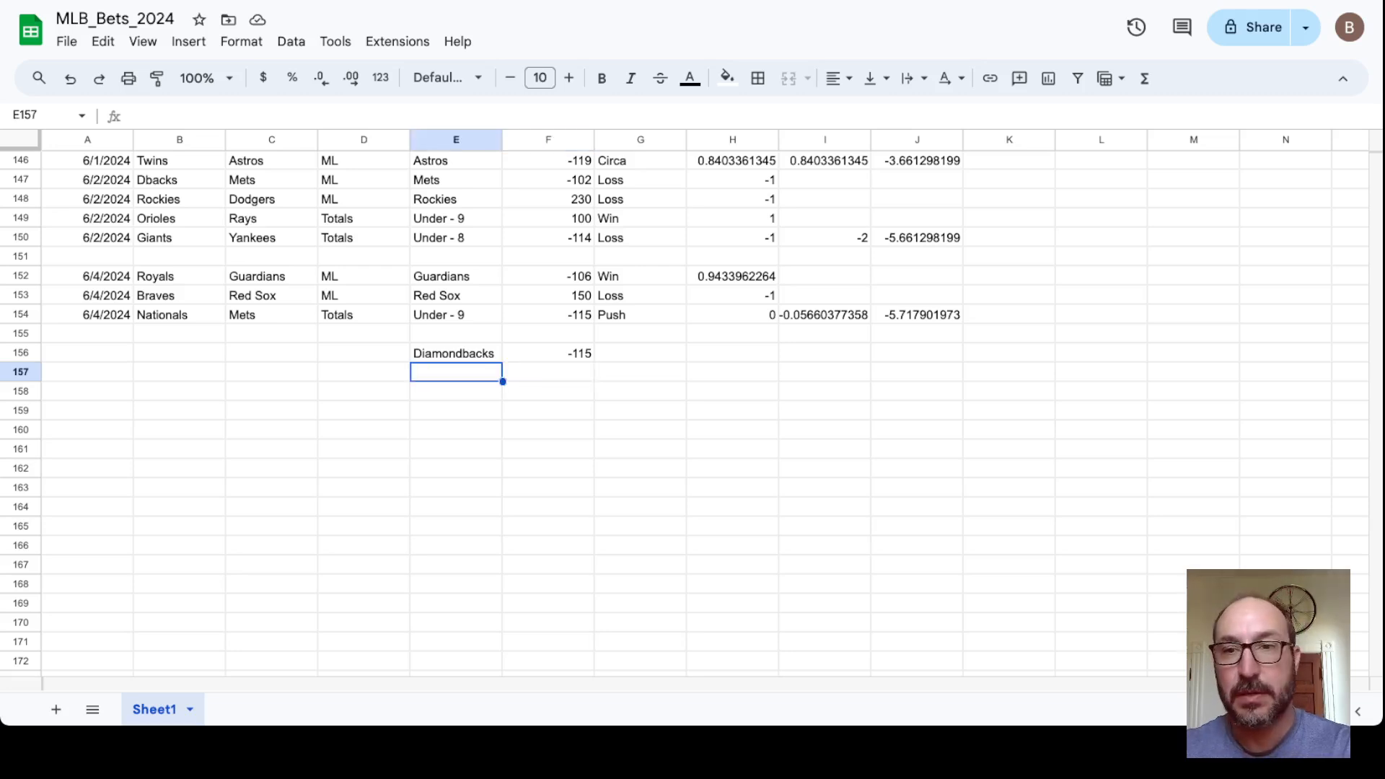
text(Marl)
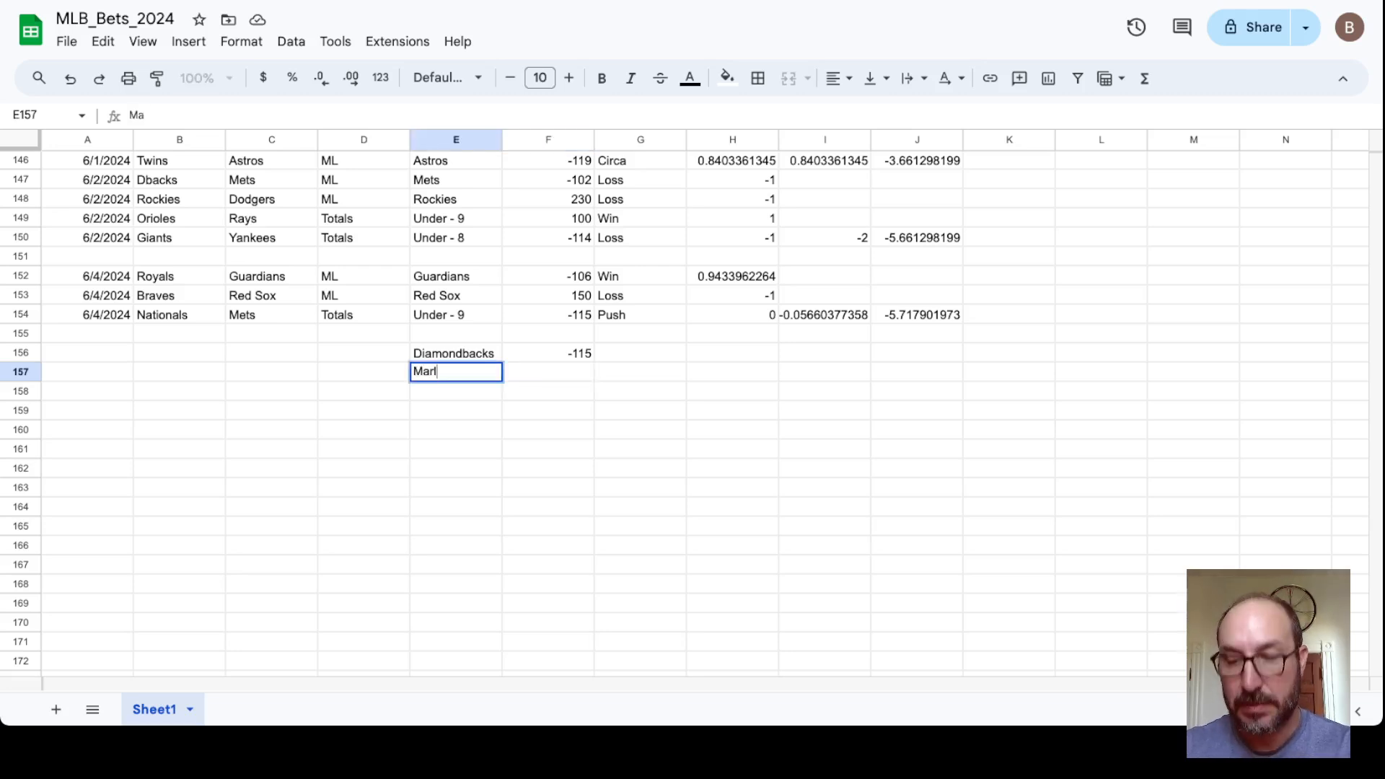
text(lins)
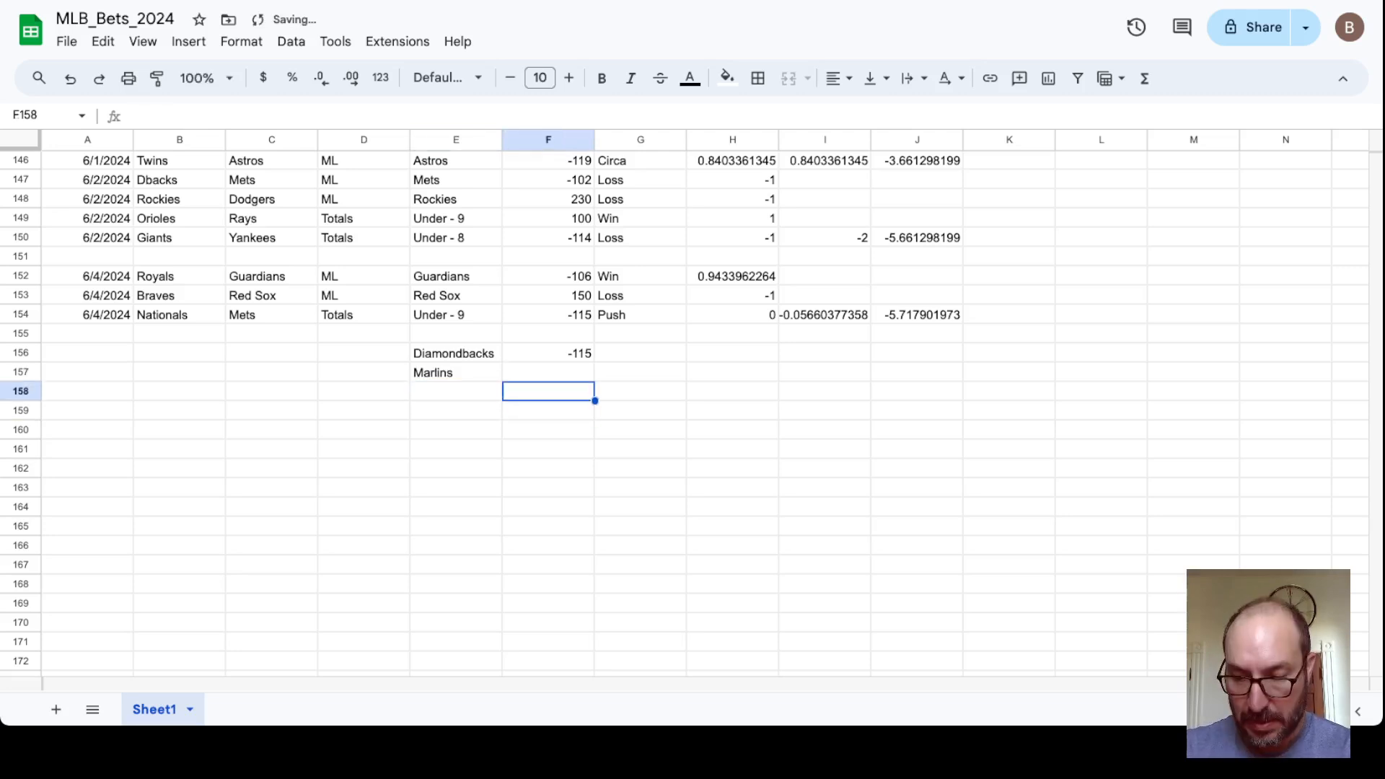
text(+1)
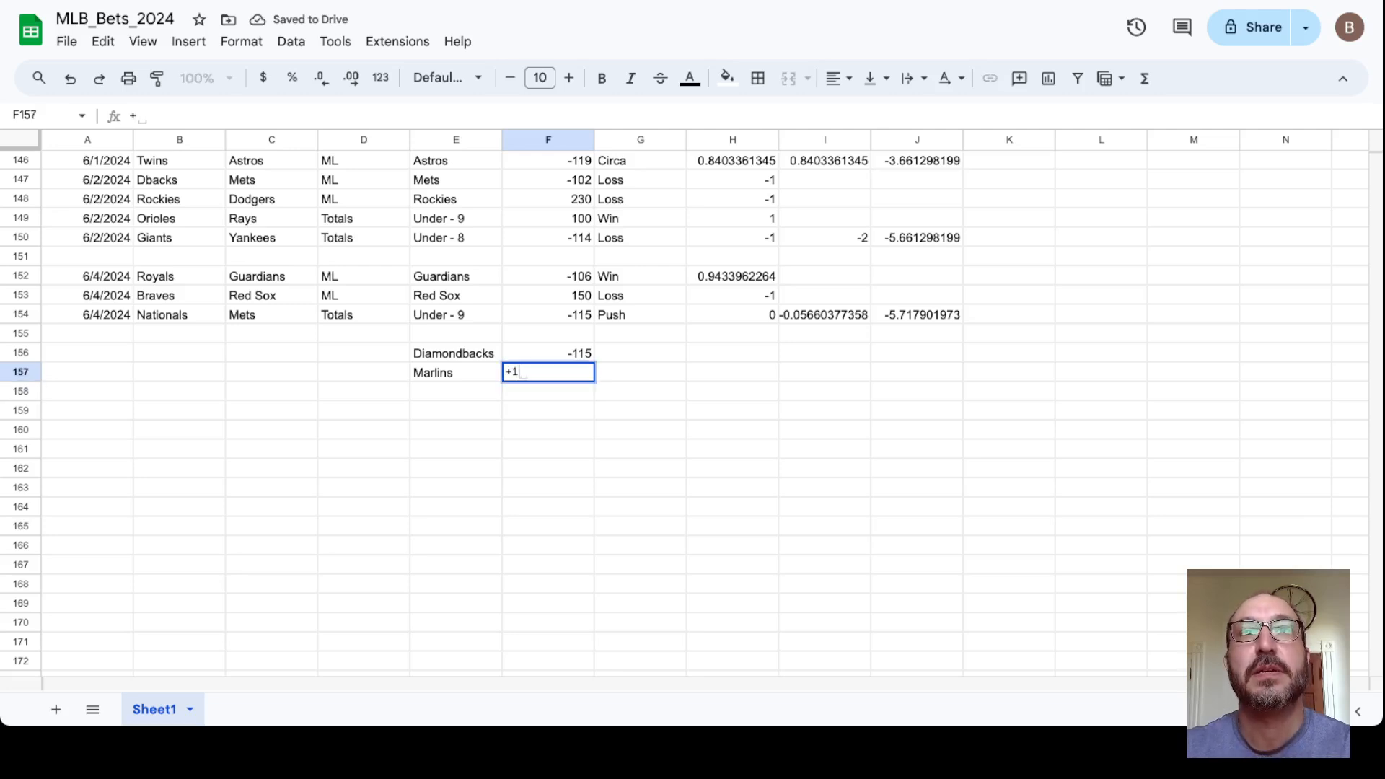
key(Enter)
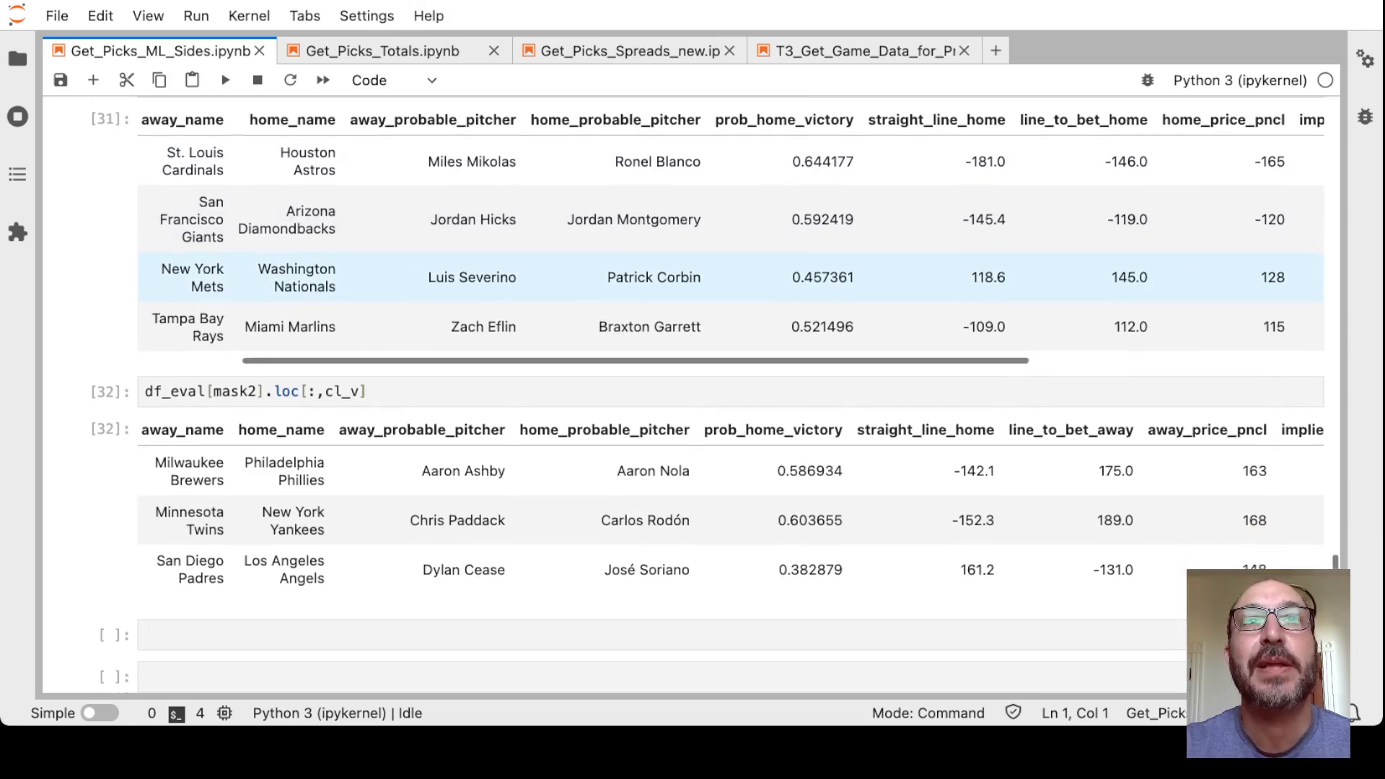
scroll(down, 3)
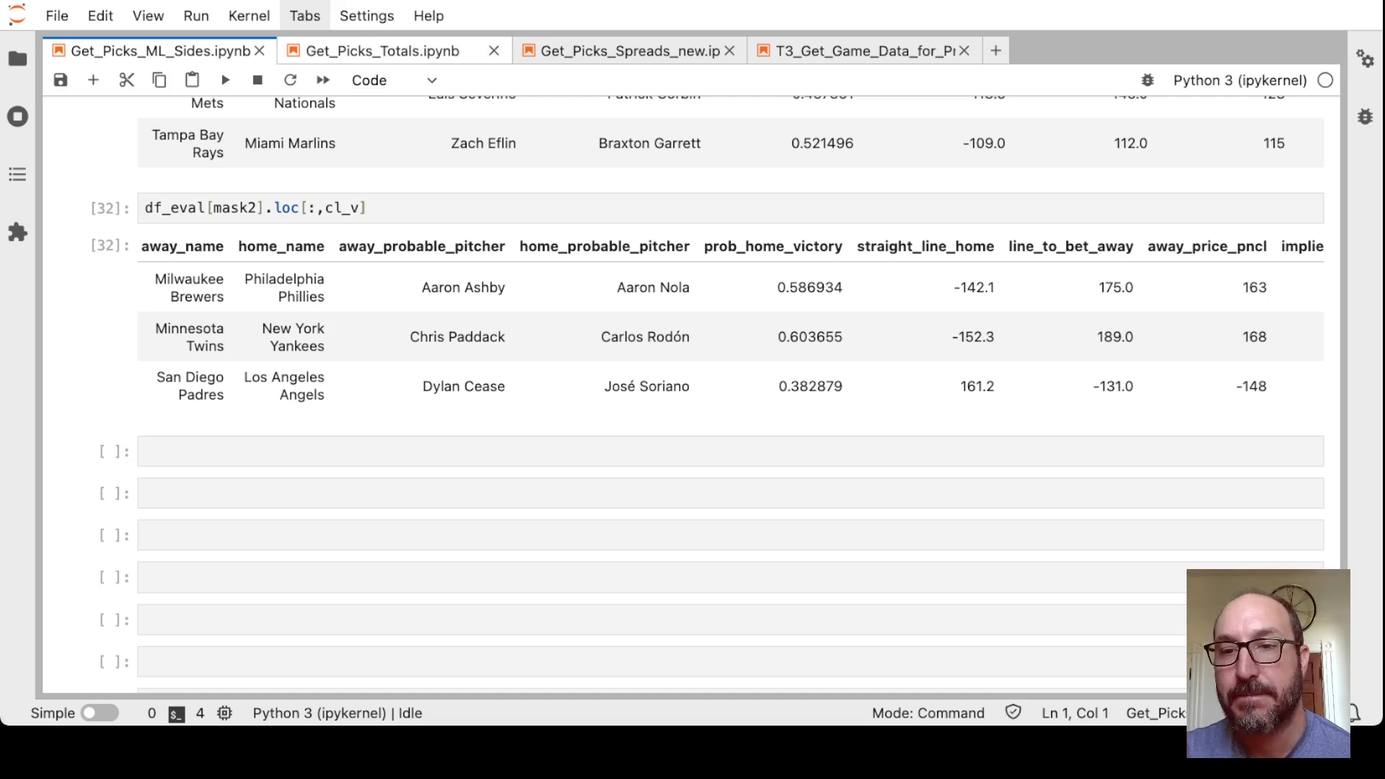
click(378, 51)
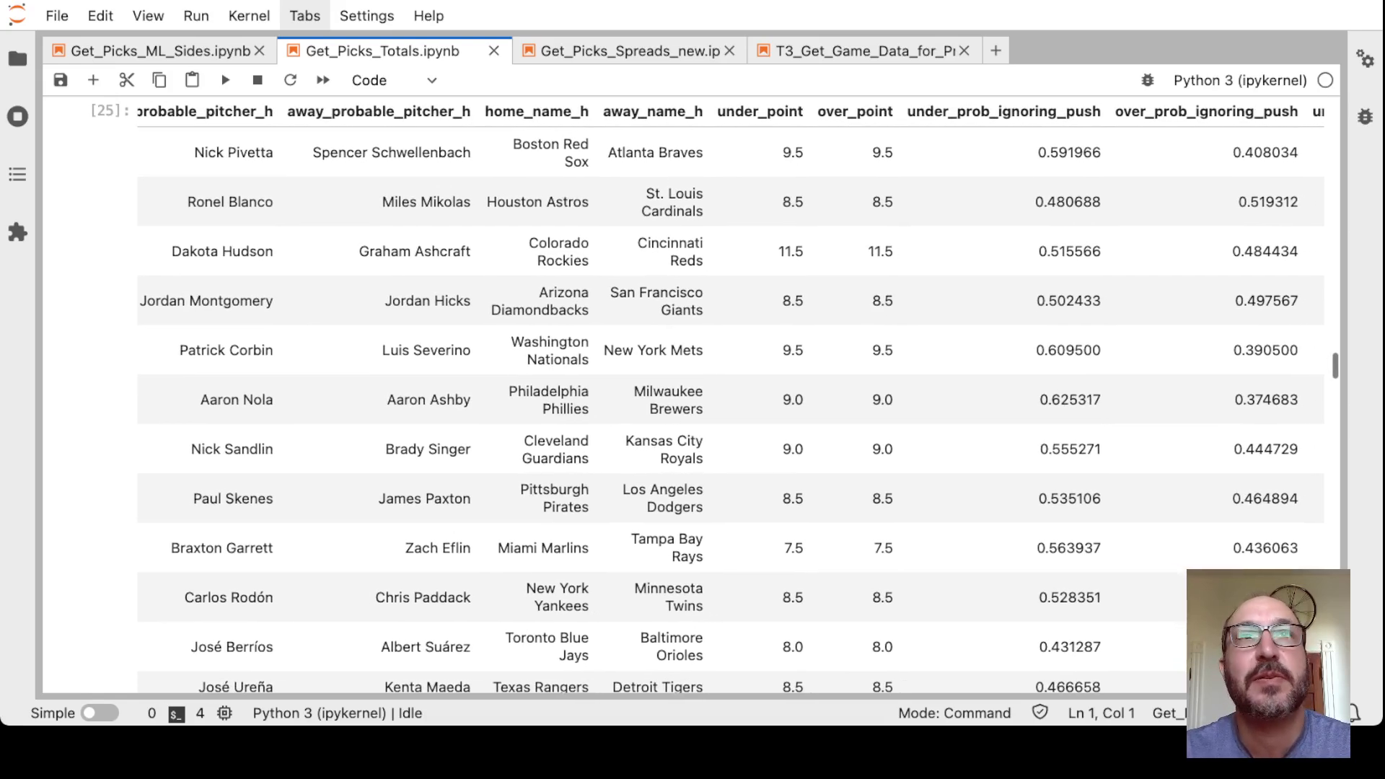
Scroll through the Get_Picks_Totals under/over probability table
scroll(down, 3)
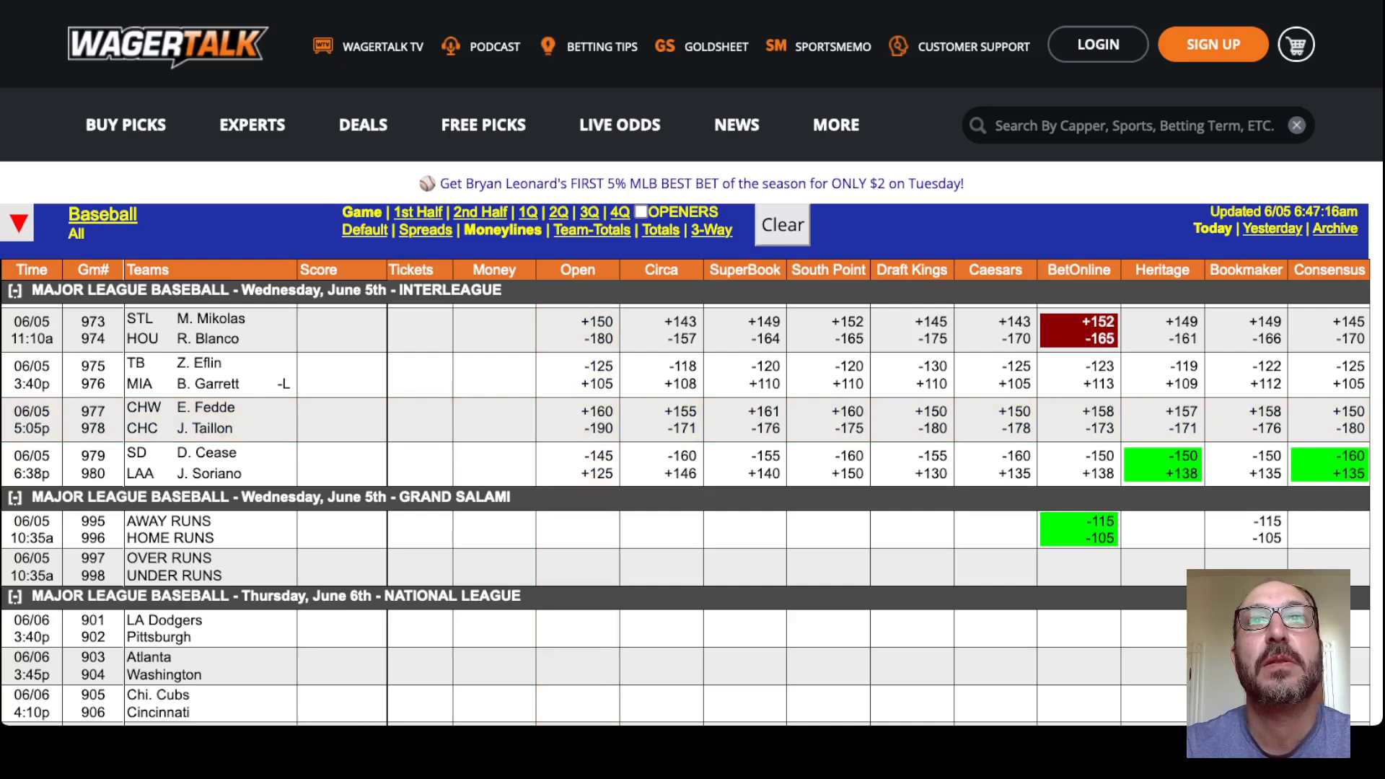
Switch the WagerTalk odds board to game totals and scroll the games
click(658, 231)
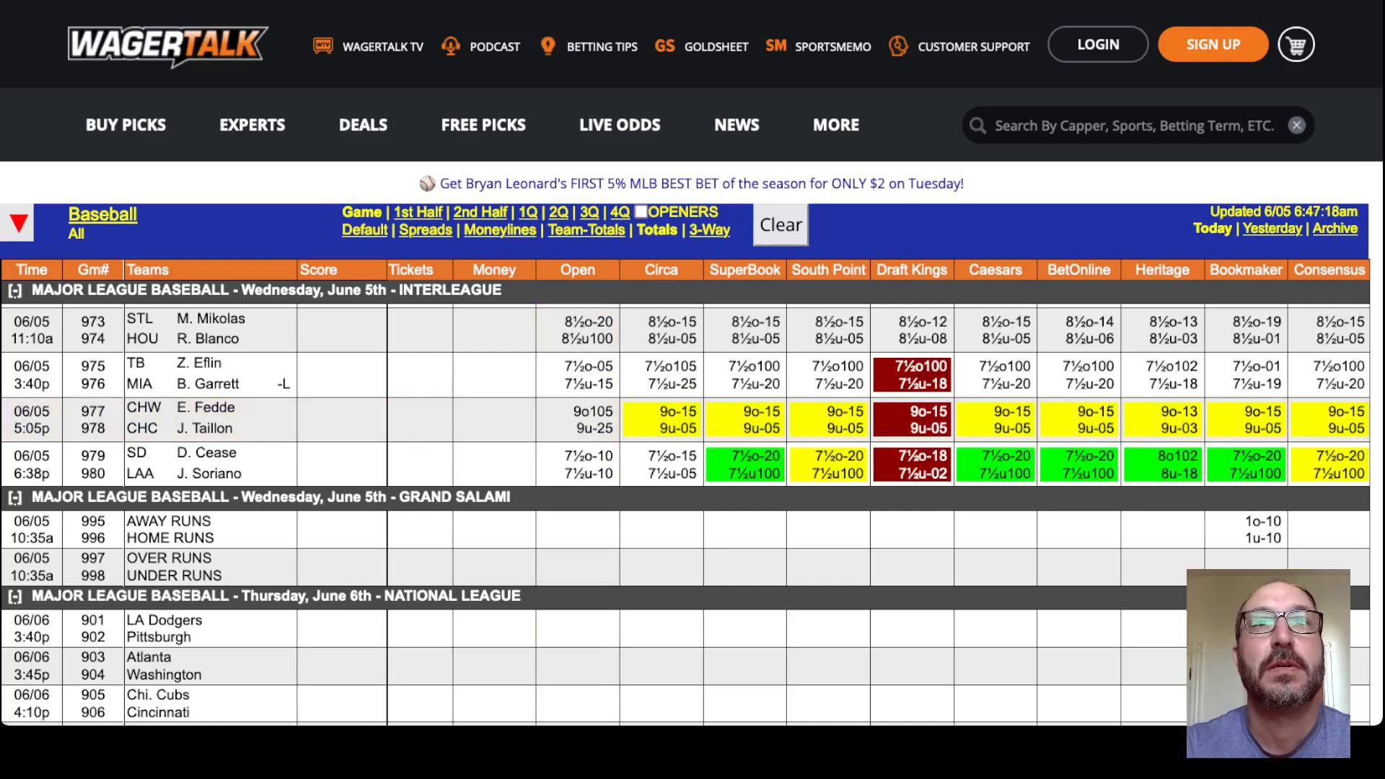
scroll(down, 3)
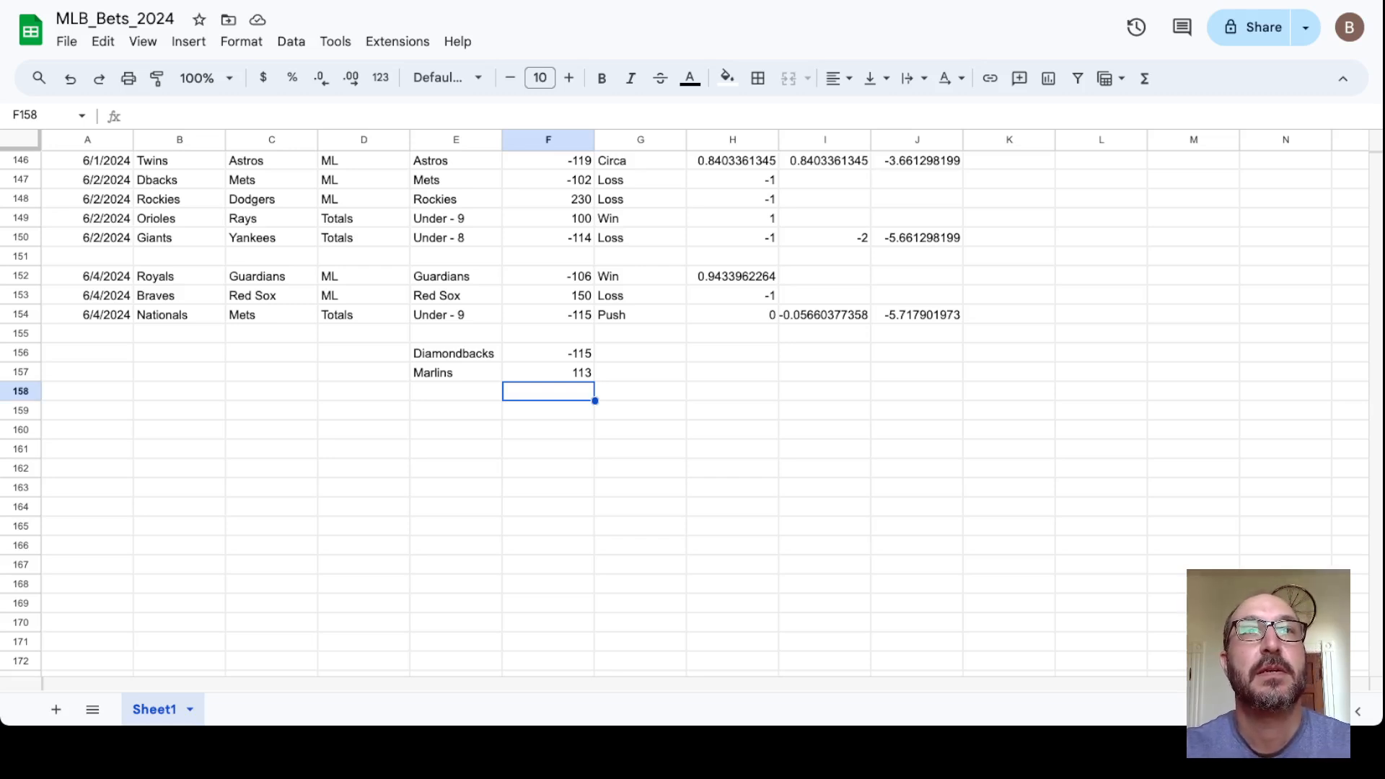
Log a Phillies vs Brewers Under - 9 bet at 100 in row 158
click(178, 390)
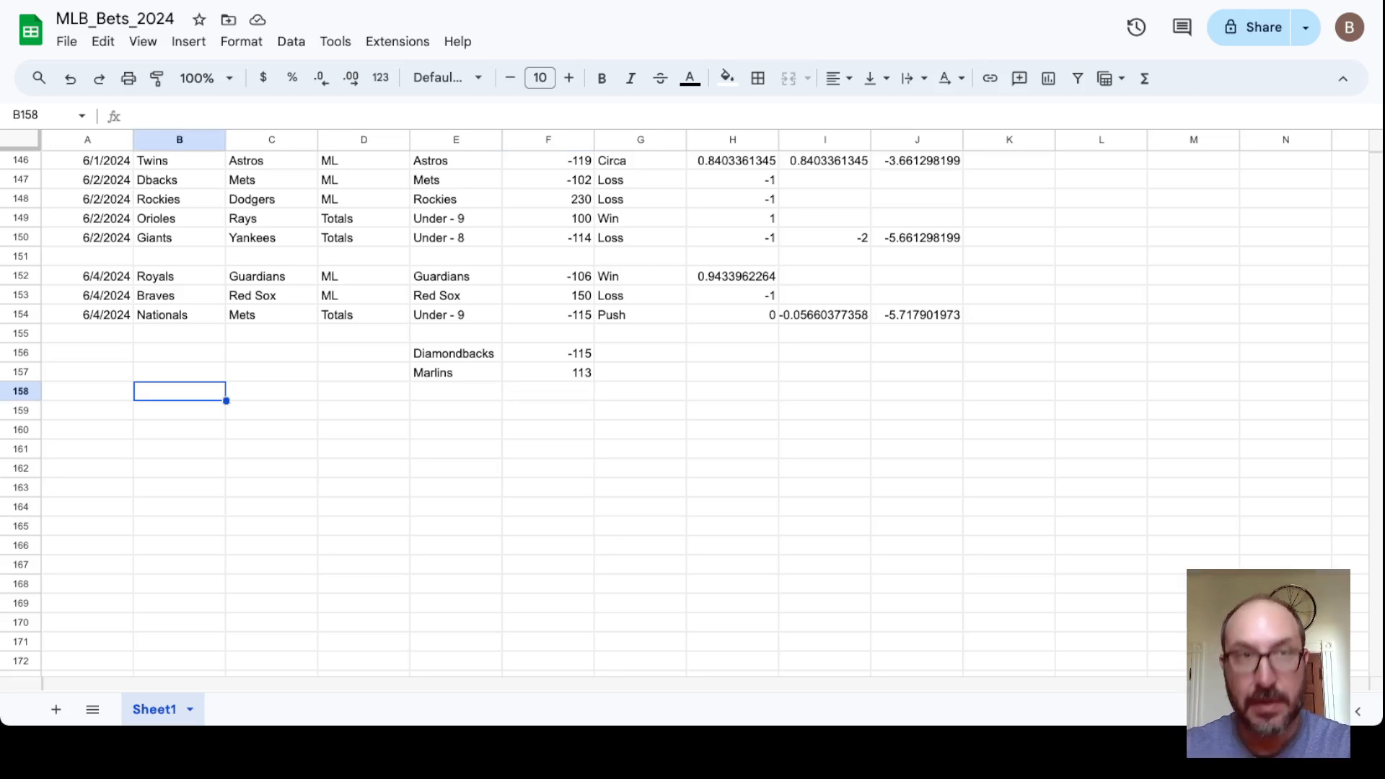
text(Phillie)
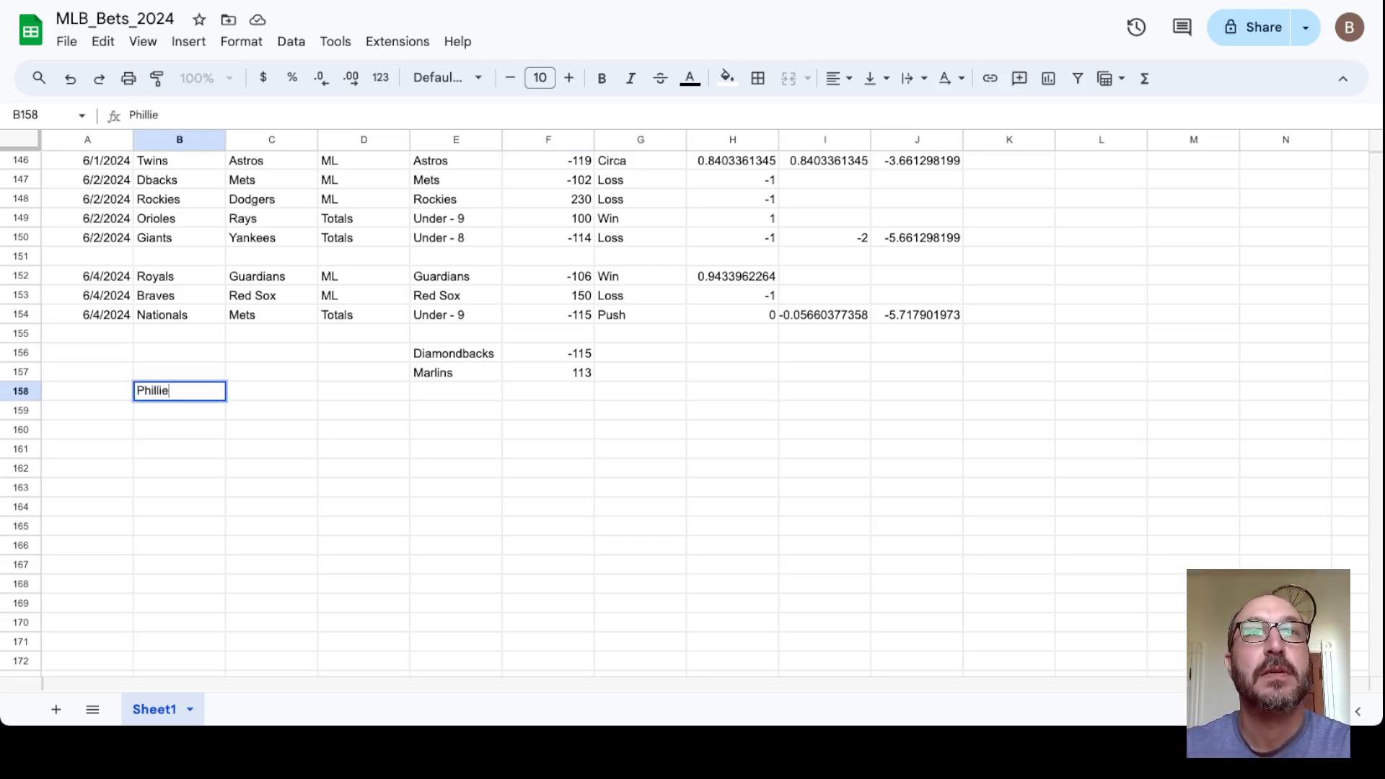
text(Brewers)
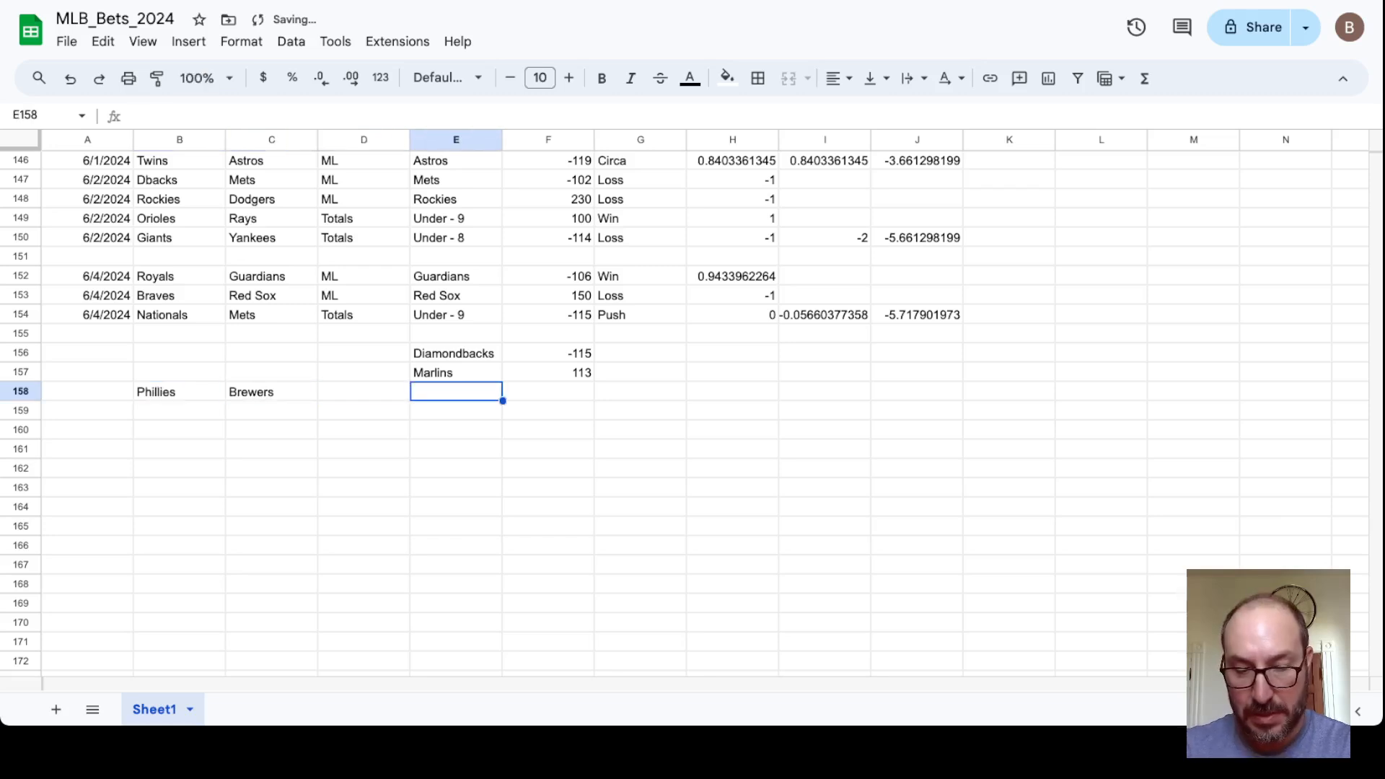
text(Under - 9)
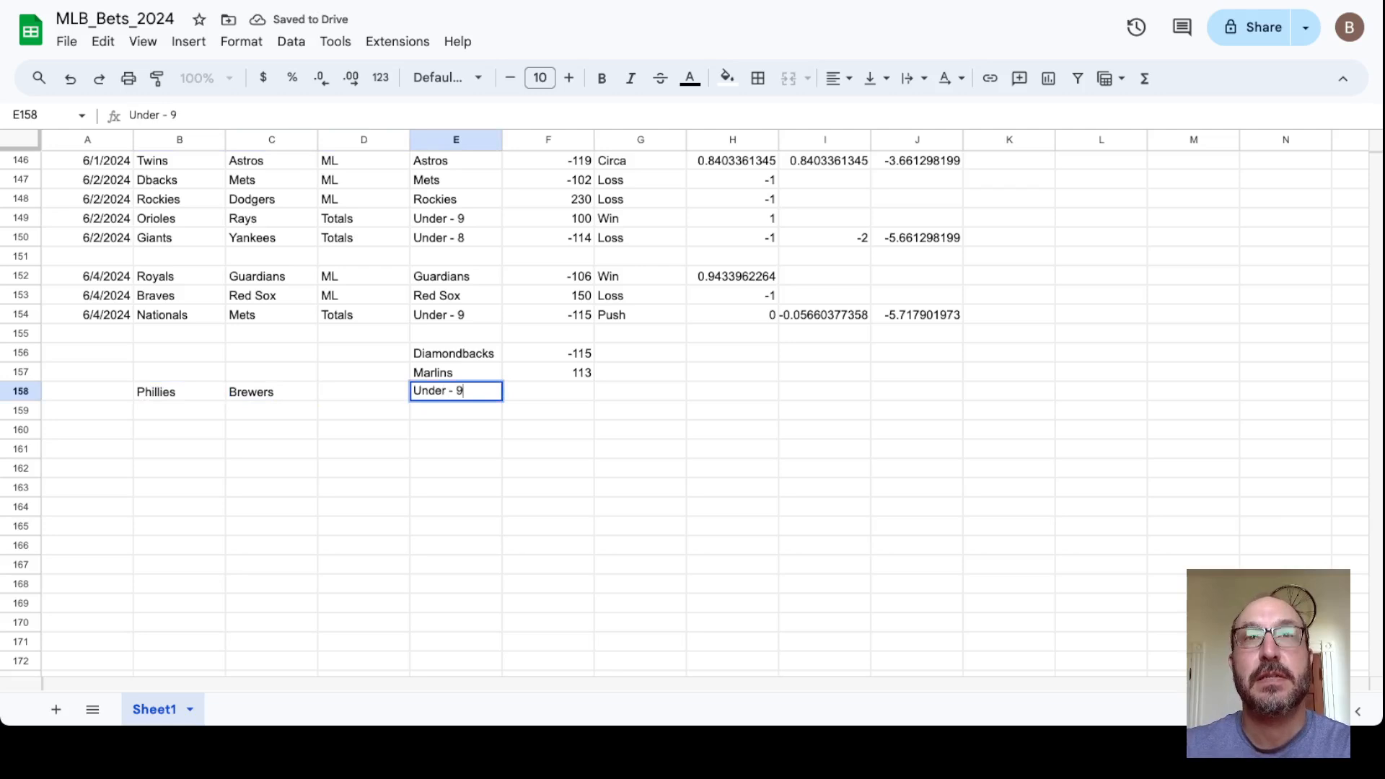
text(100)
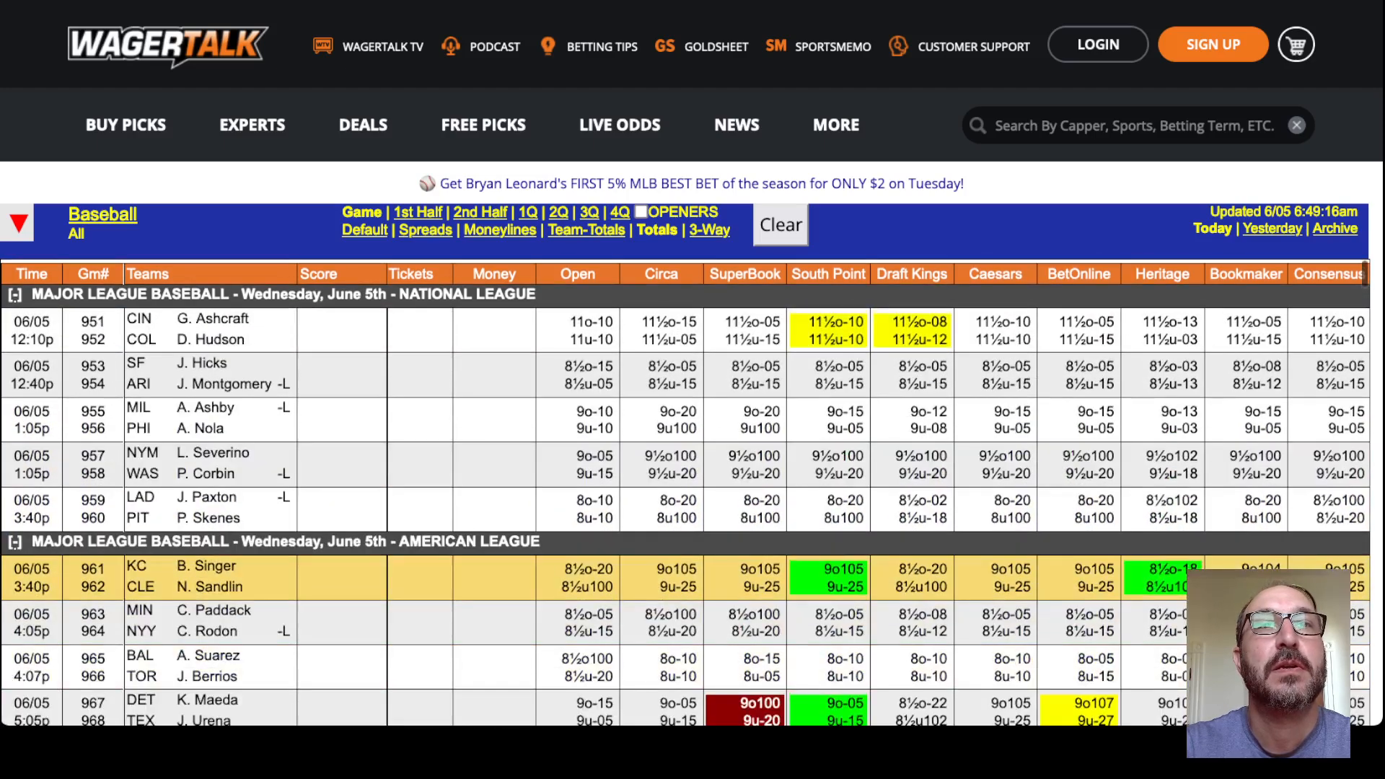
Scroll down the WagerTalk totals board to the American League and interleague games
scroll(down, 3)
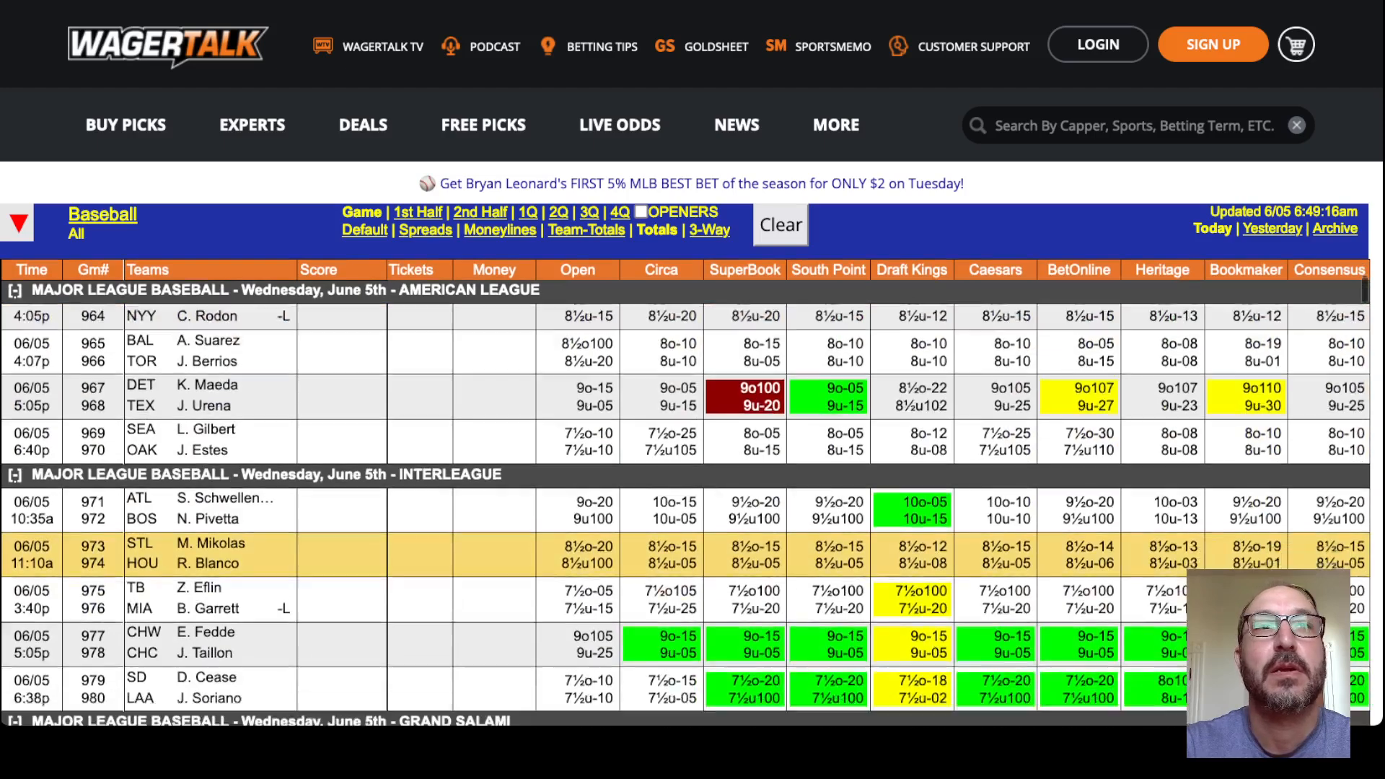
scroll(down, 3)
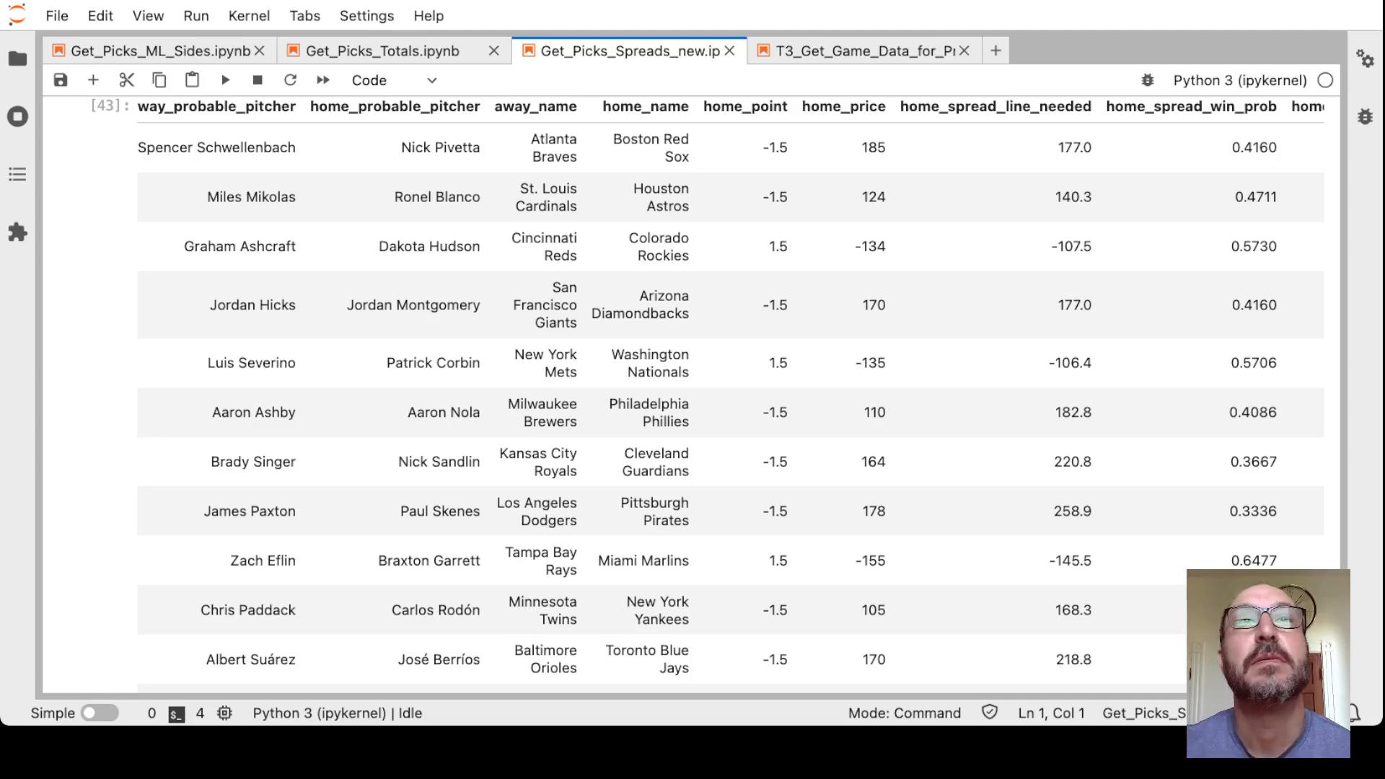
Scroll through the spreads output table to the Marlins +1.5 and Brewers +1.5 filtered picks
scroll(right, 3)
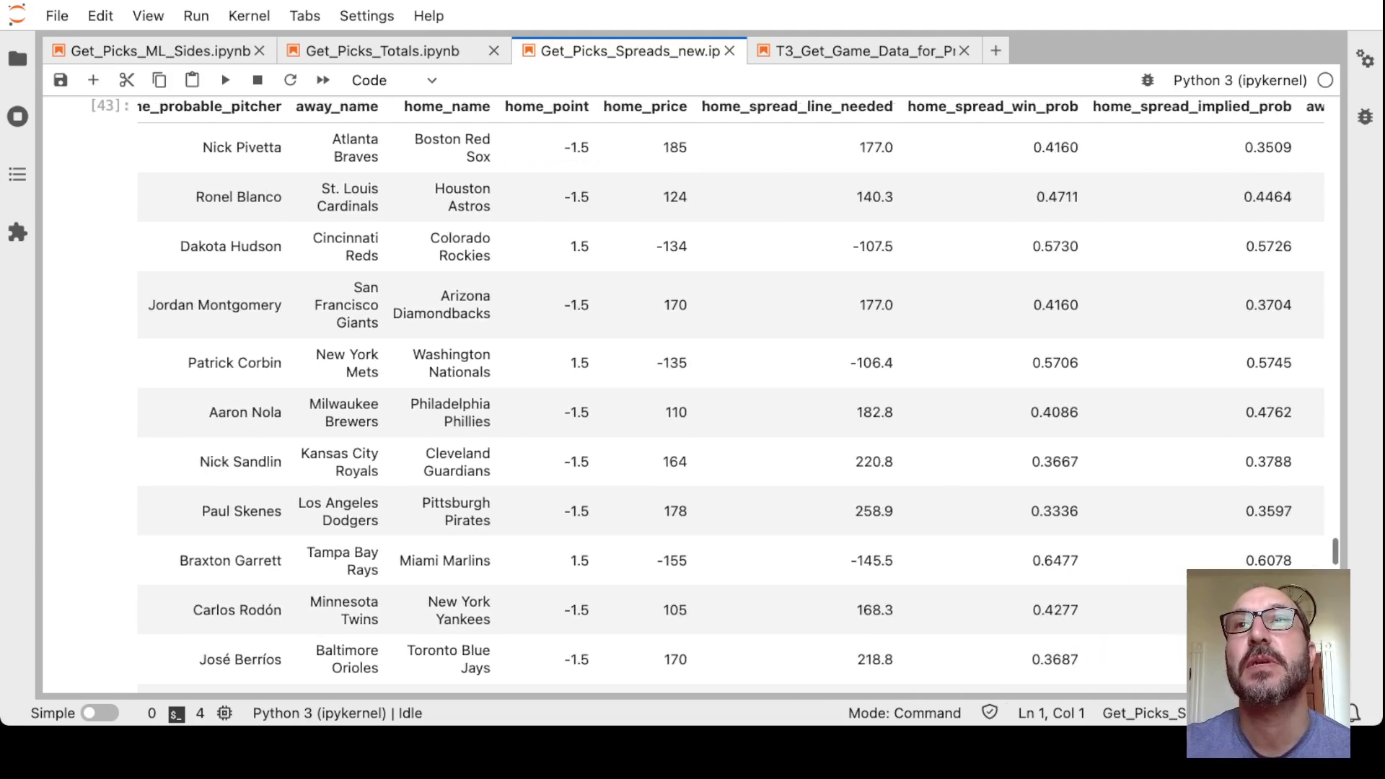
scroll(right, 3)
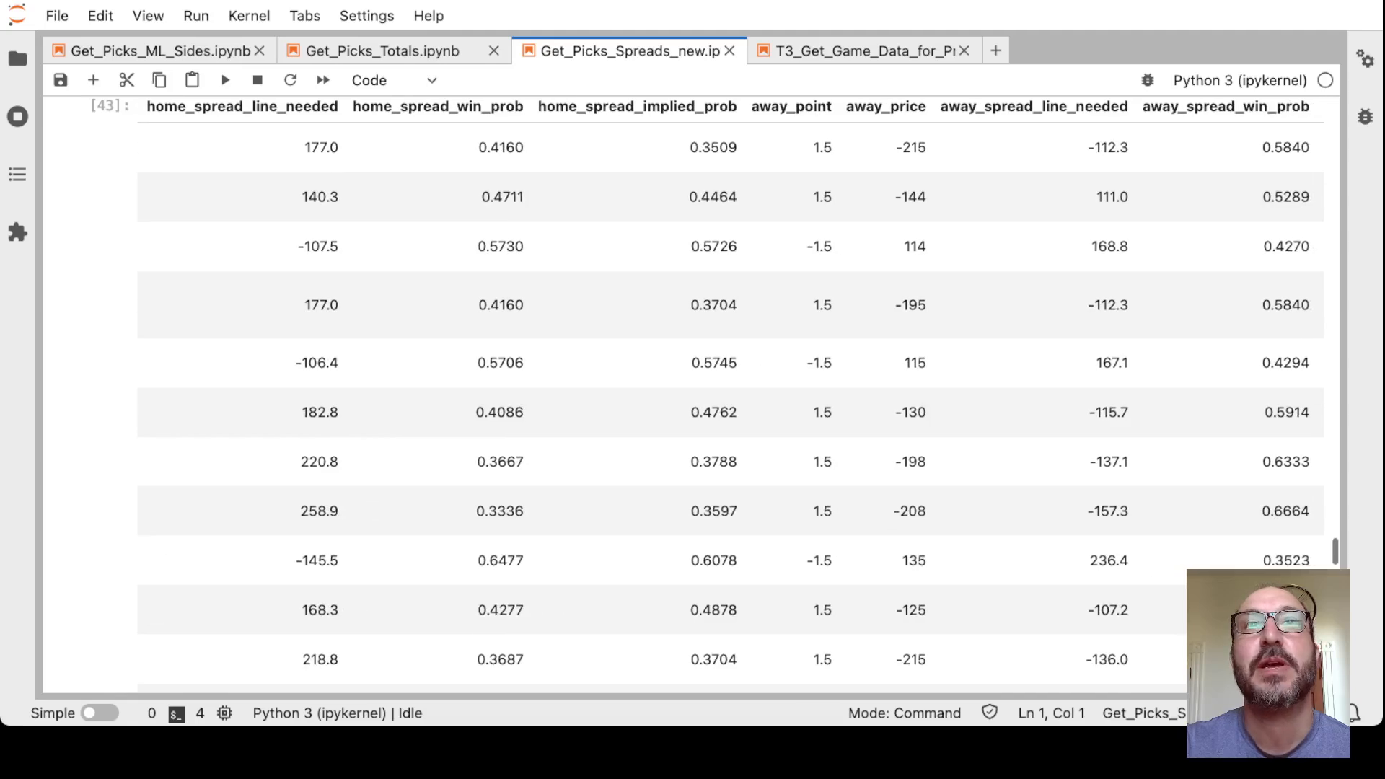
scroll(left, 3)
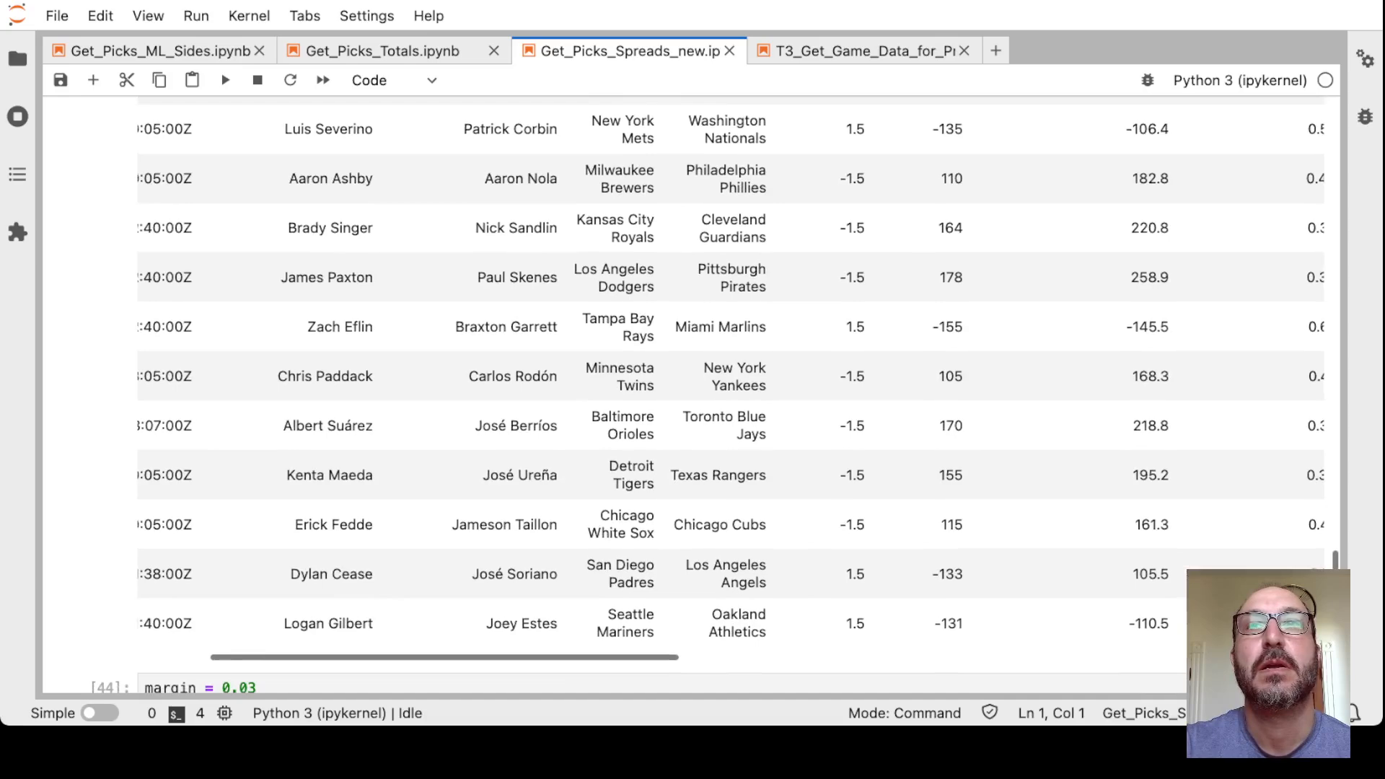
scroll(right, 3)
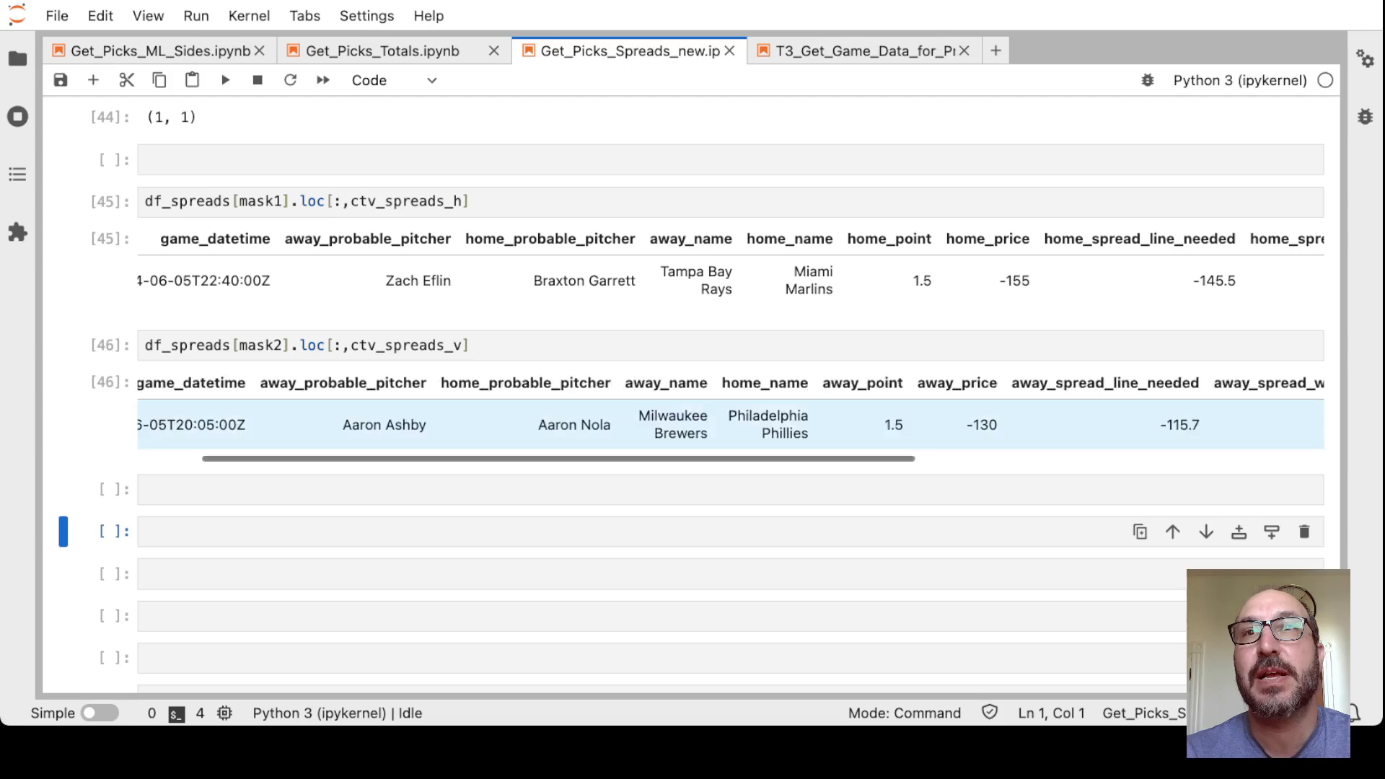
scroll(right, 3)
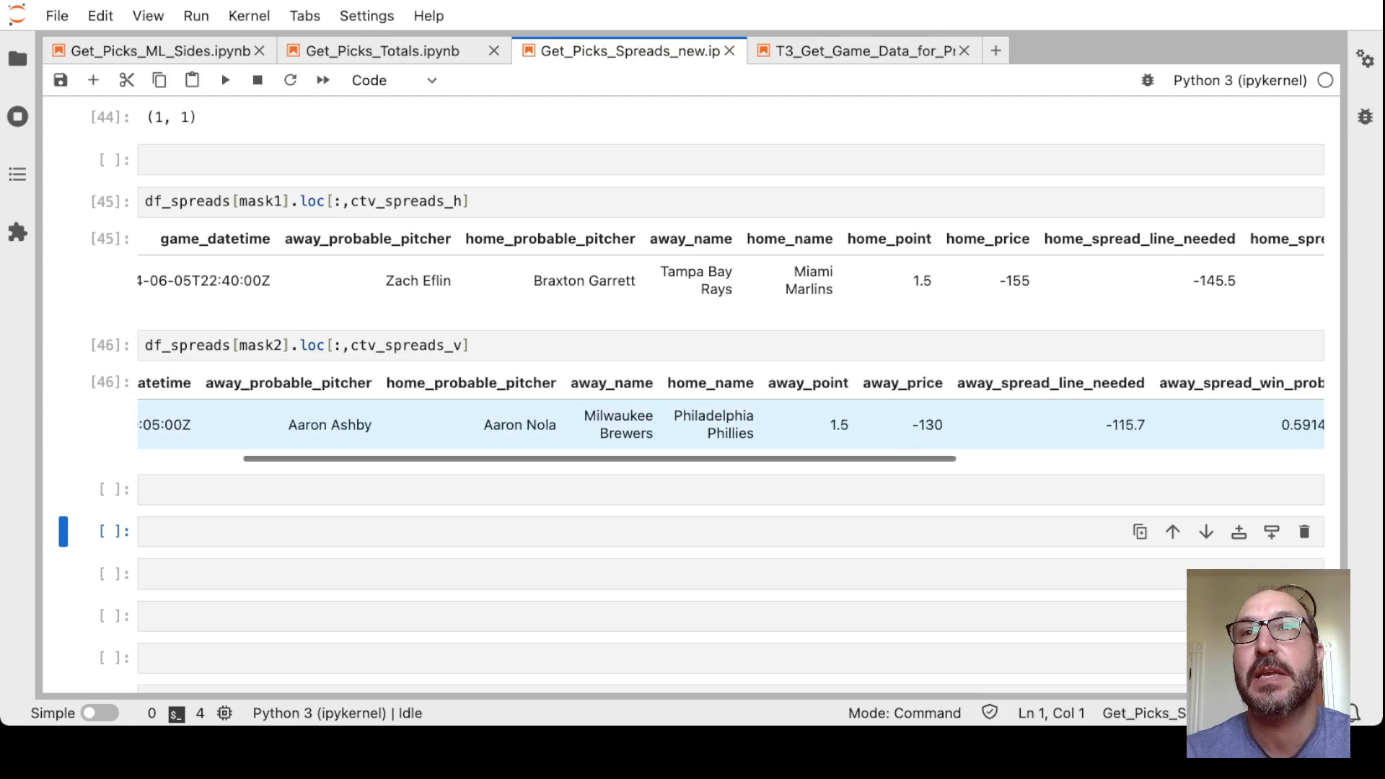